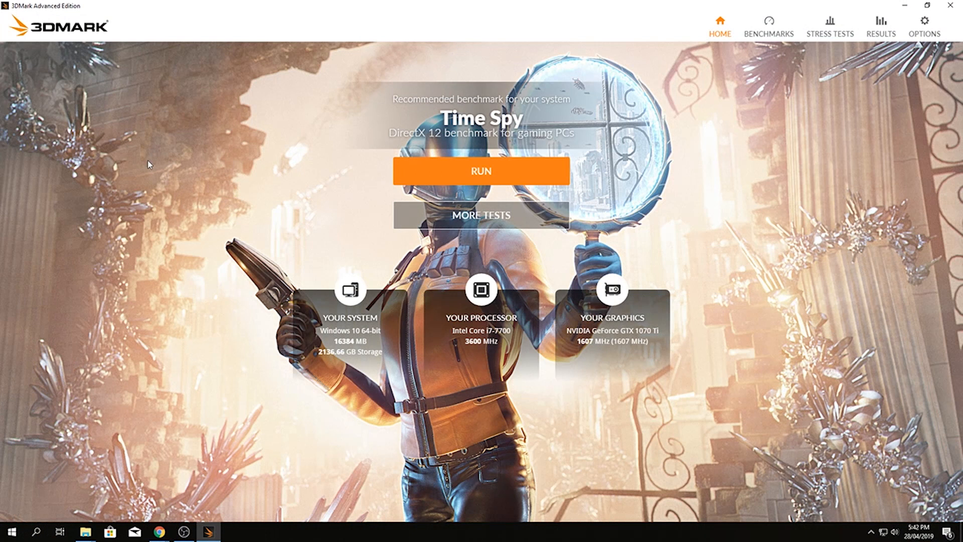
{"action": "mouse_move", "coordinate": [636, 215]}
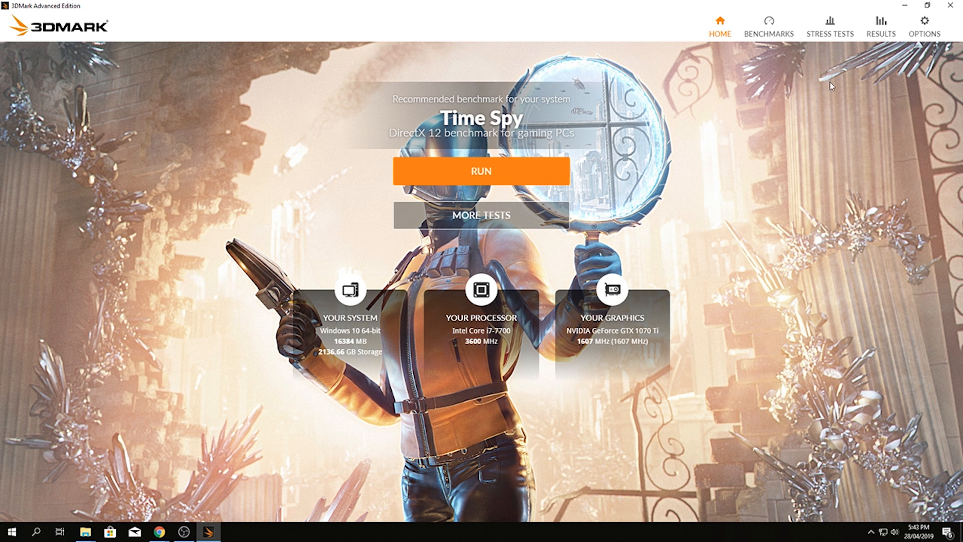
{"action": "mouse_move", "coordinate": [668, 191]}
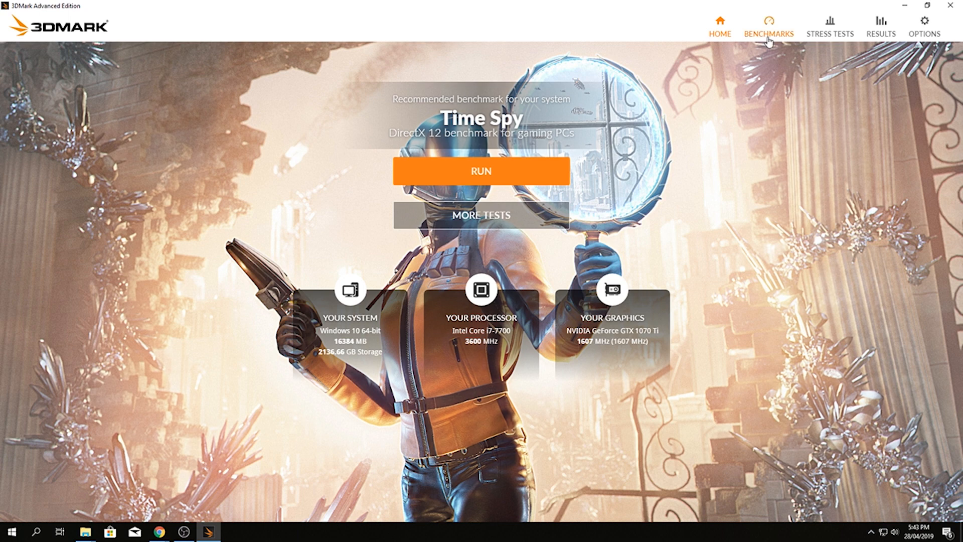
Open the recommended Time Spy benchmark from the BENCHMARKS list.
{"action": "left_click", "coordinate": [769, 27]}
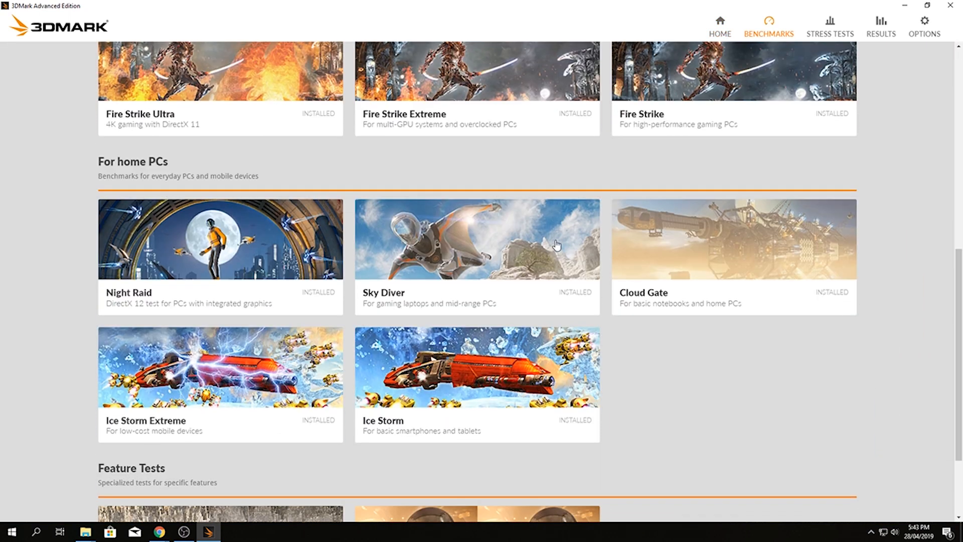
{"action": "scroll", "scroll_direction": "up", "scroll_amount": 3}
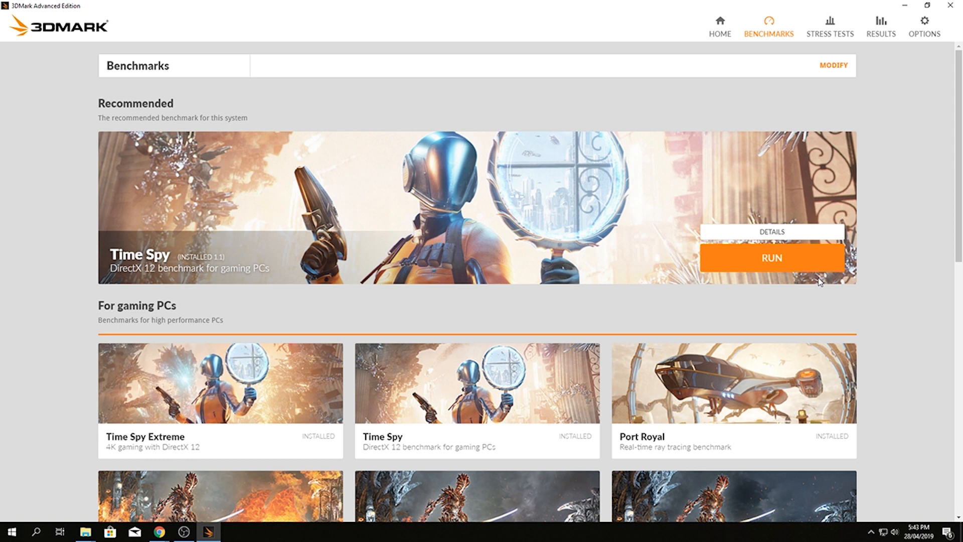
{"action": "left_click", "coordinate": [771, 232]}
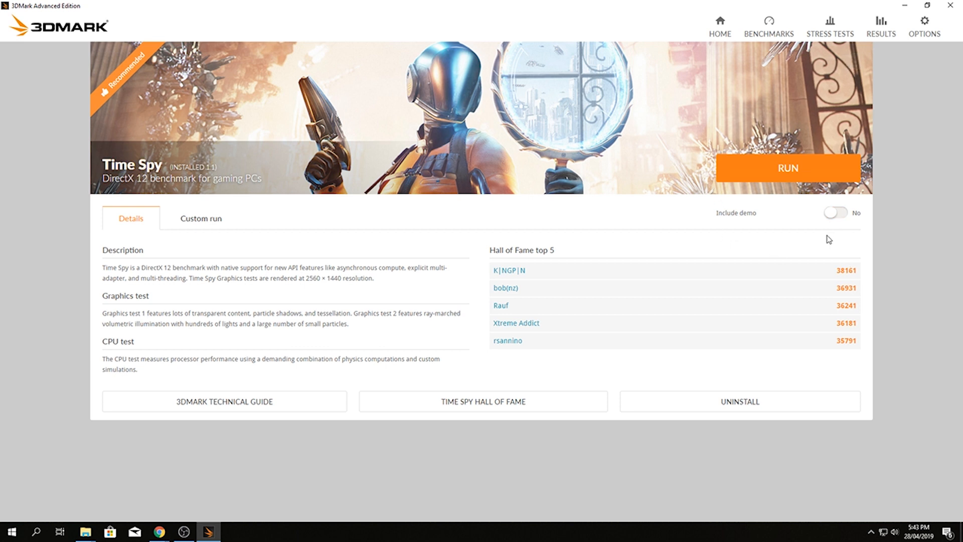
{"action": "mouse_move", "coordinate": [166, 298]}
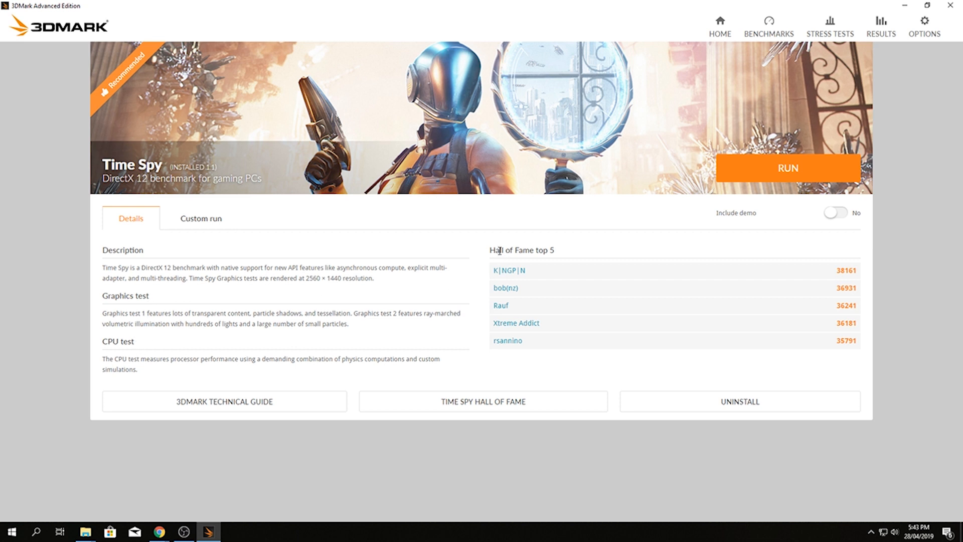
{"action": "mouse_move", "coordinate": [143, 301]}
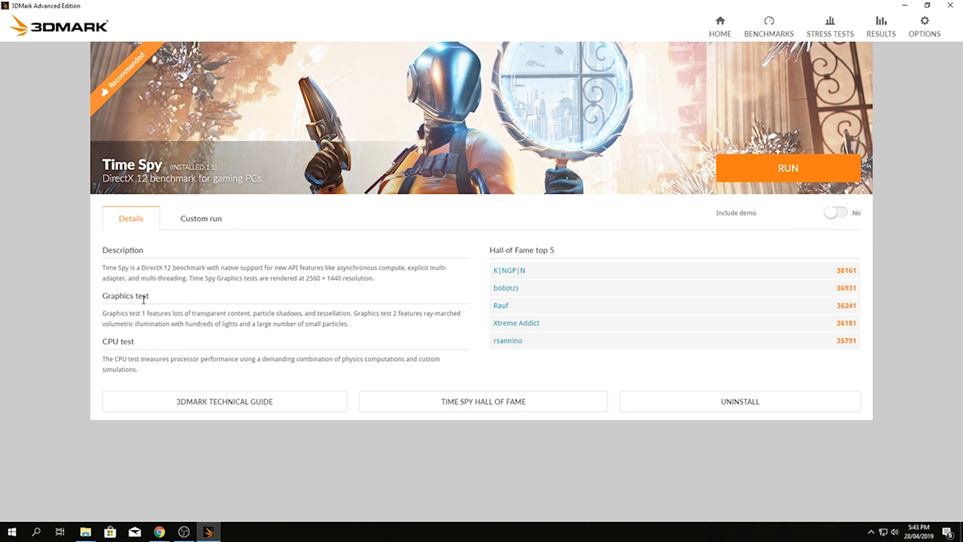
{"action": "mouse_move", "coordinate": [161, 307]}
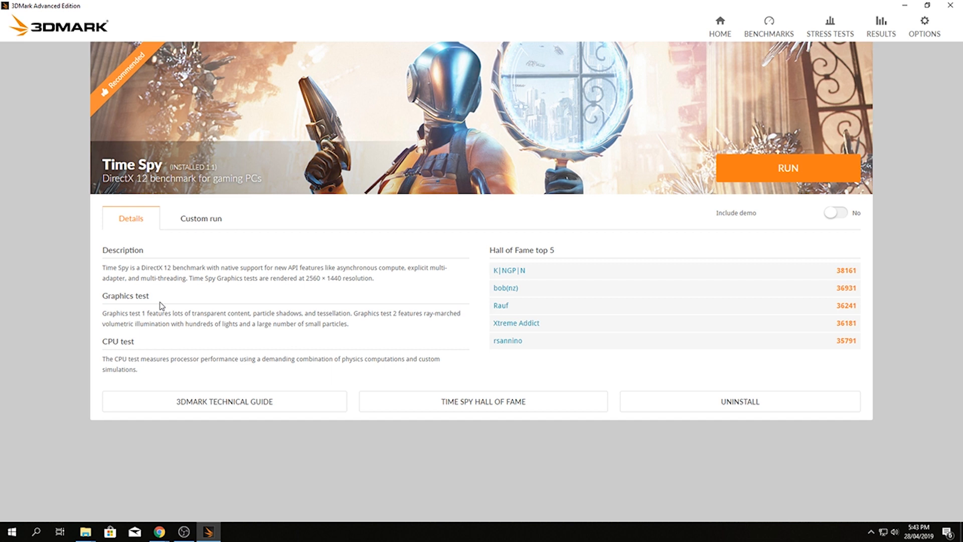
{"action": "mouse_move", "coordinate": [498, 208]}
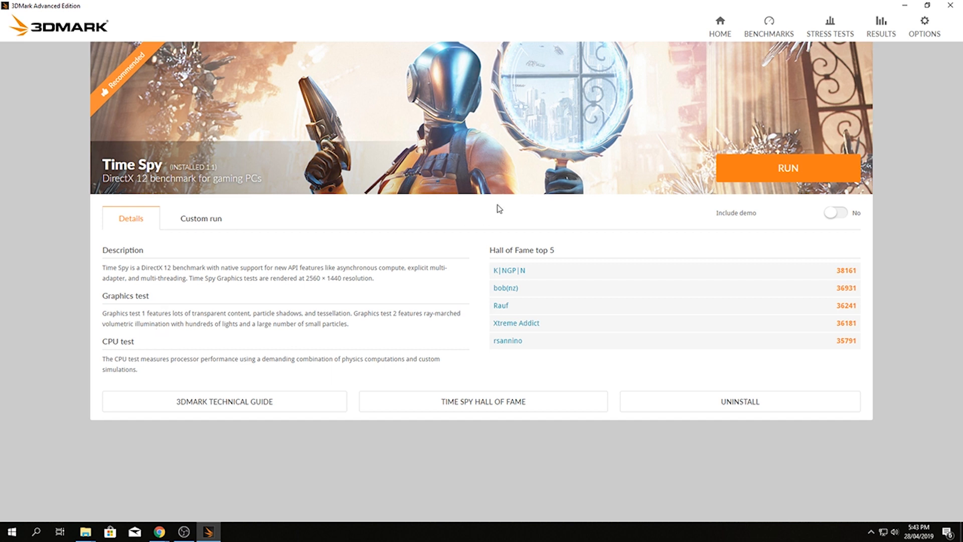
Show Time Spy's Custom run settings: all three tests at 2560 × 1440.
{"action": "left_click", "coordinate": [200, 218]}
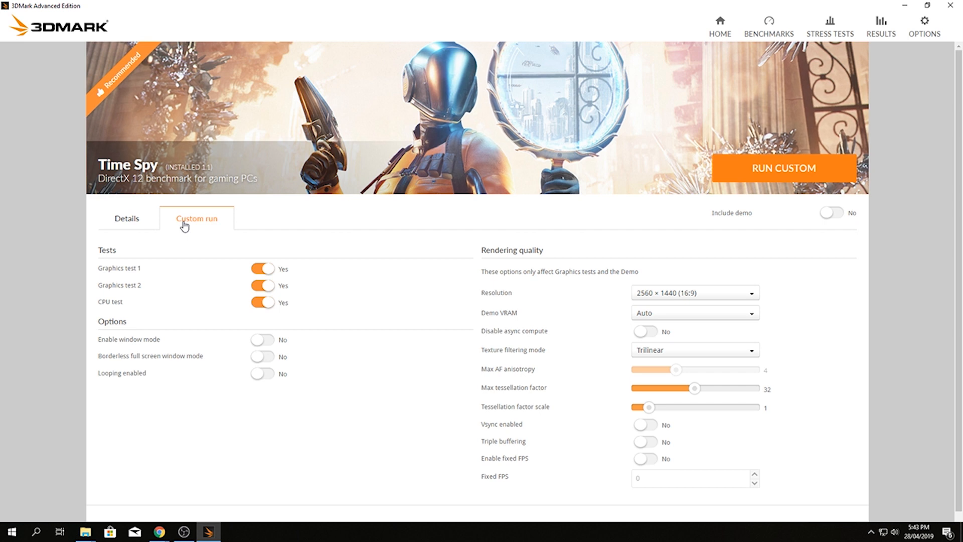
{"action": "mouse_move", "coordinate": [345, 216]}
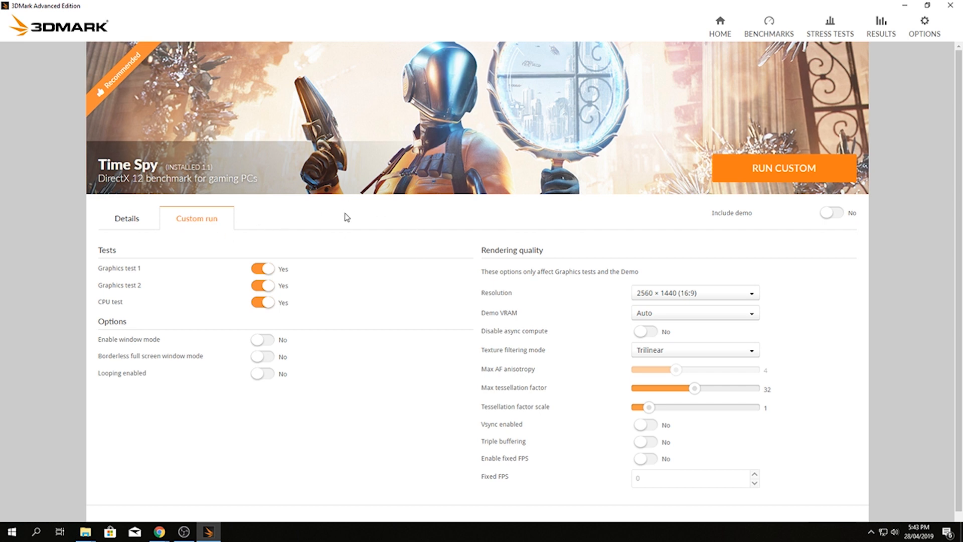
{"action": "mouse_move", "coordinate": [310, 226]}
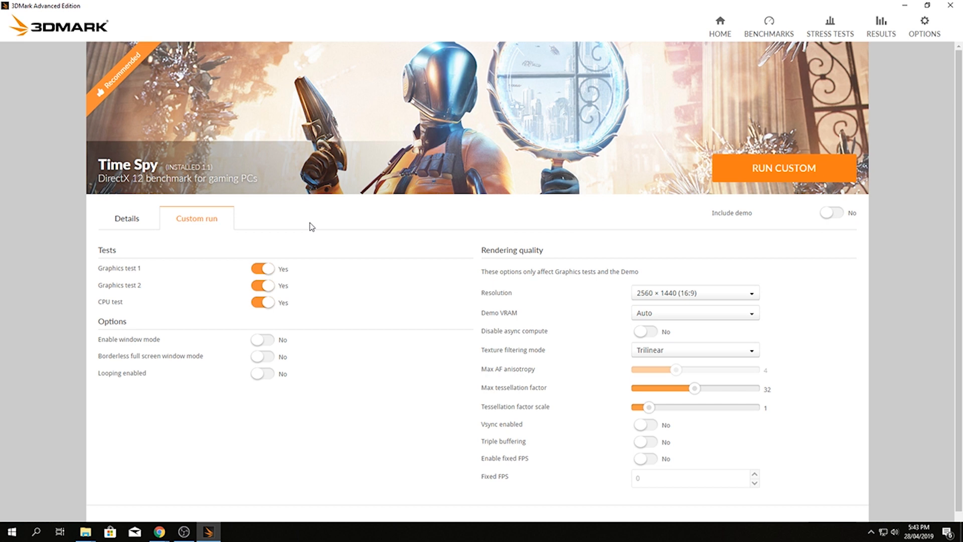
Return to Time Spy details and run the standard benchmark.
{"action": "left_click", "coordinate": [131, 218]}
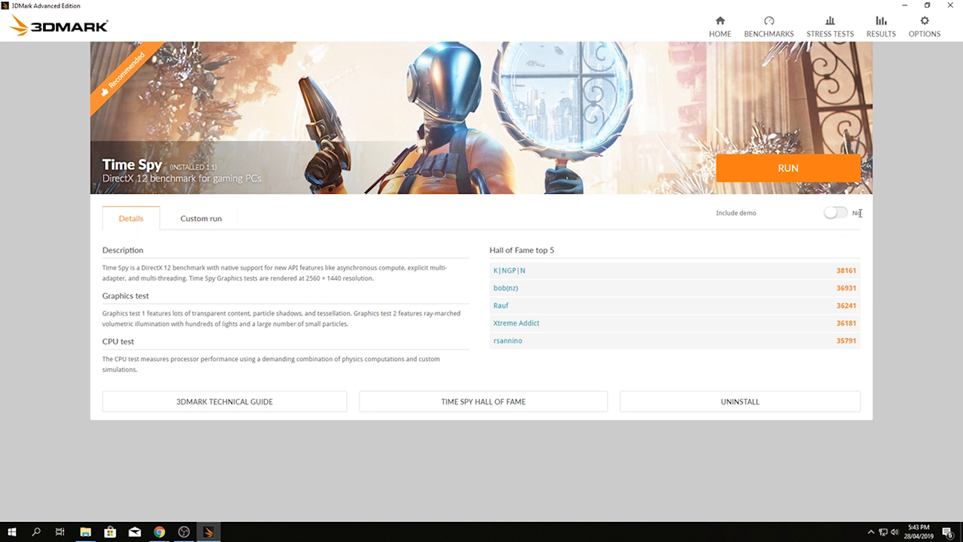
{"action": "mouse_move", "coordinate": [843, 225]}
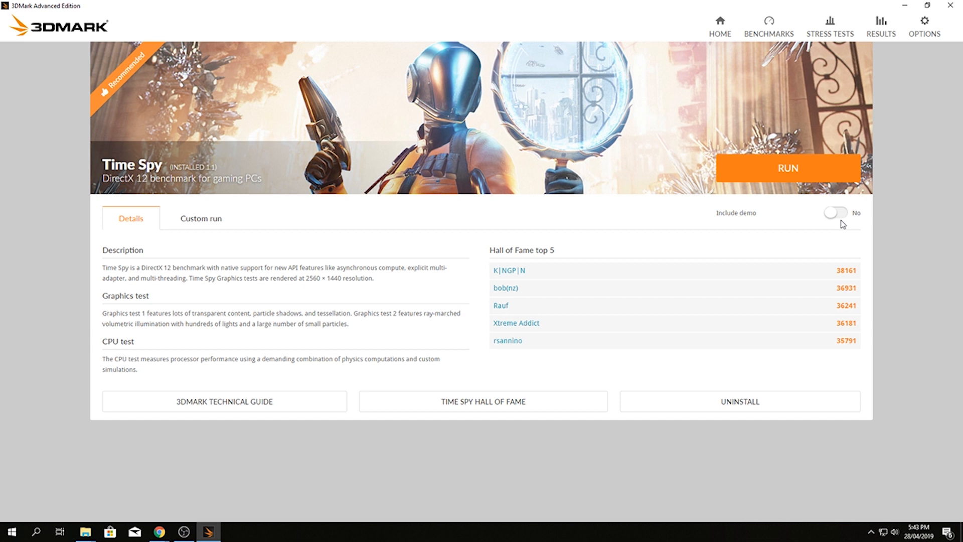
{"action": "mouse_move", "coordinate": [578, 209]}
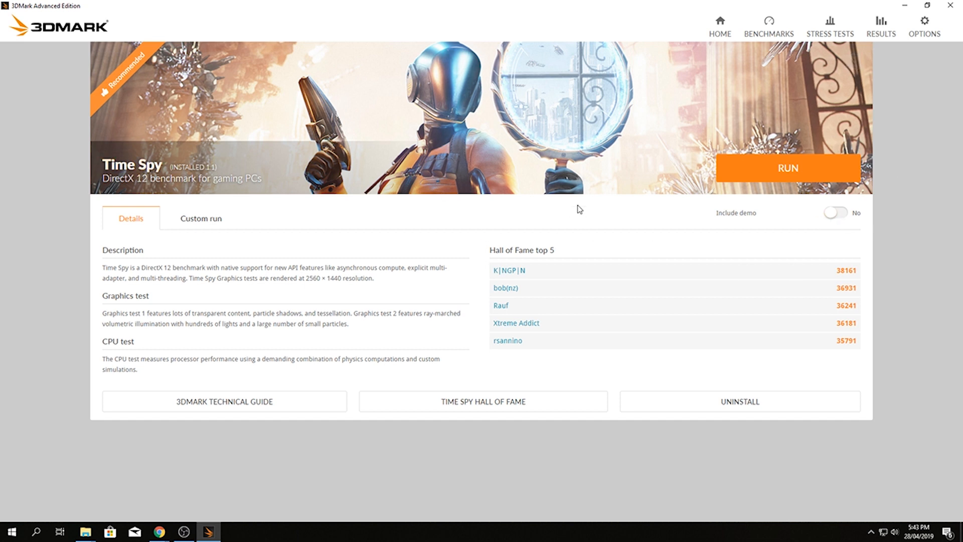
{"action": "mouse_move", "coordinate": [789, 167]}
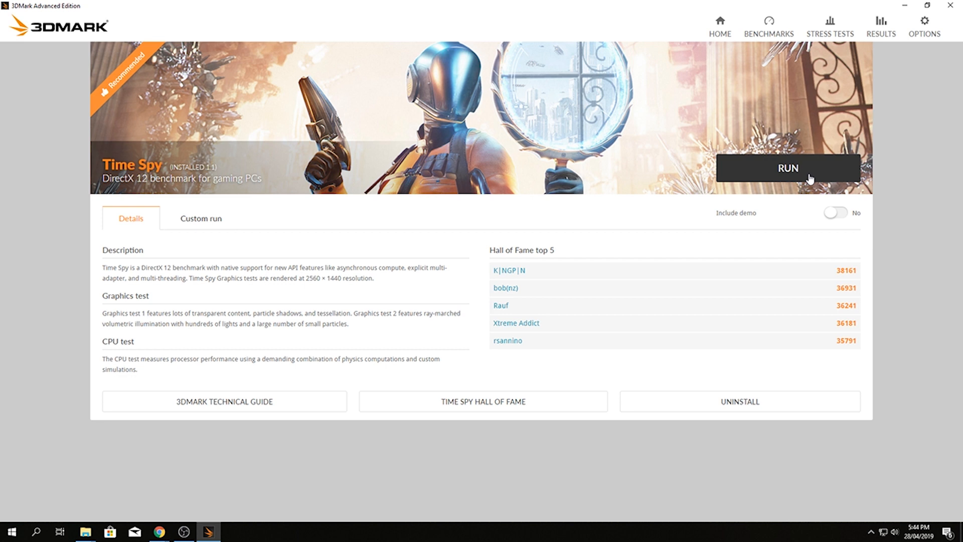
{"action": "mouse_move", "coordinate": [788, 167]}
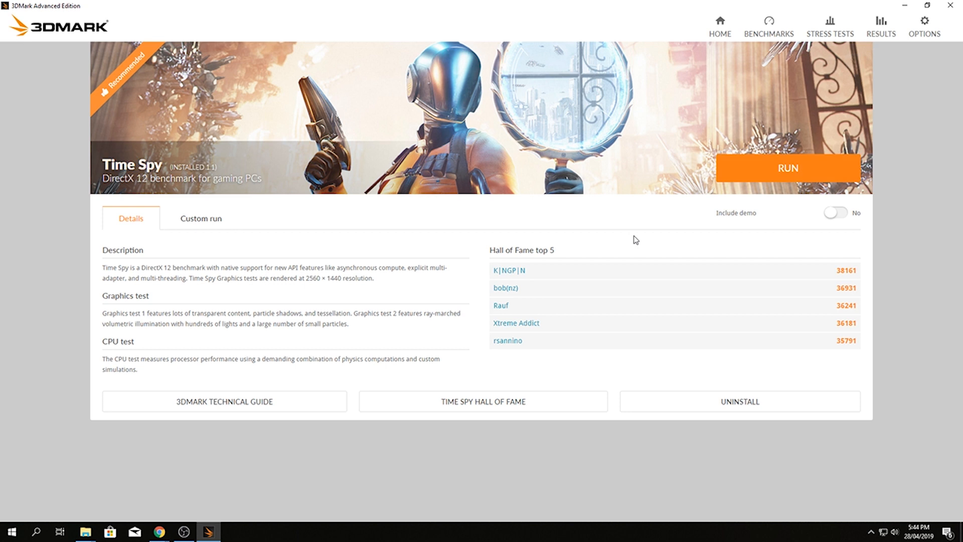
{"action": "mouse_move", "coordinate": [832, 185]}
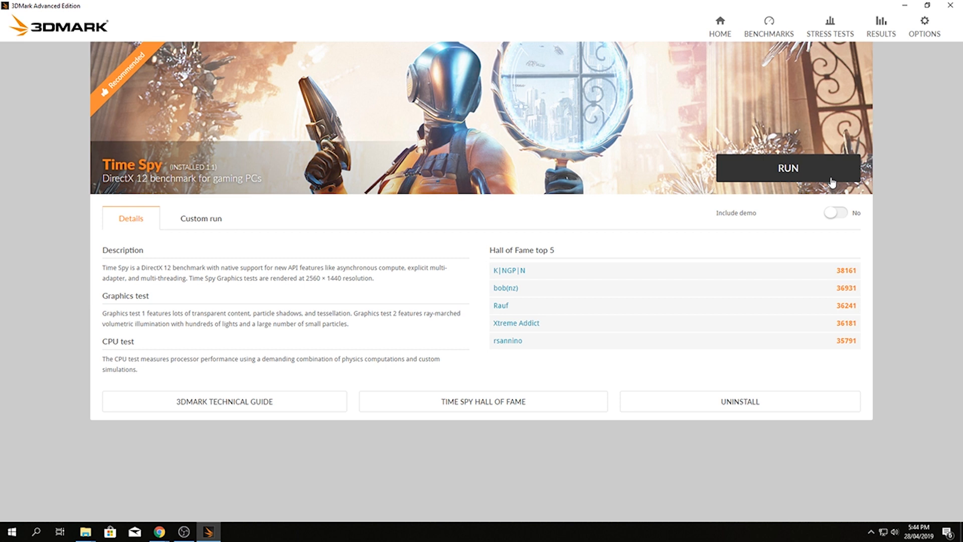
{"action": "left_click", "coordinate": [787, 168]}
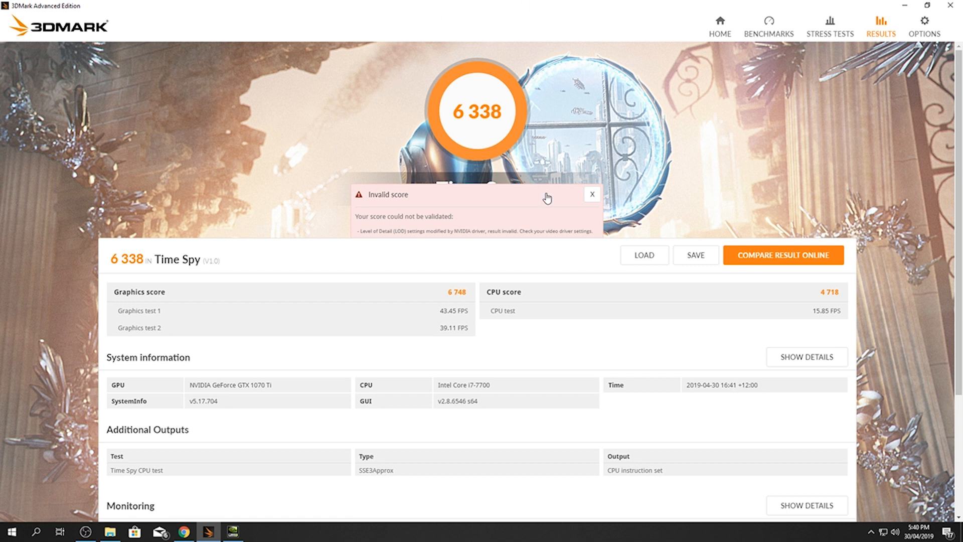
{"action": "mouse_move", "coordinate": [510, 106]}
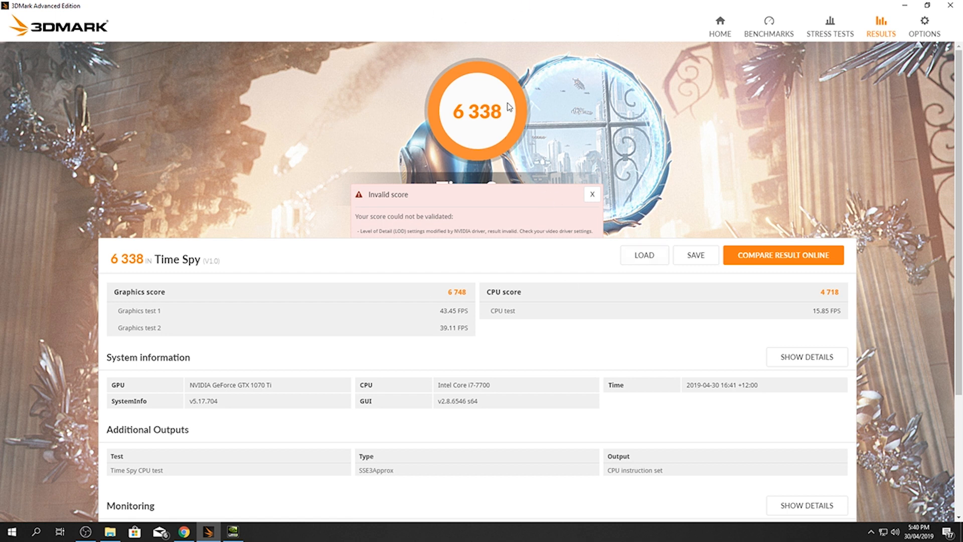
{"action": "mouse_move", "coordinate": [388, 168]}
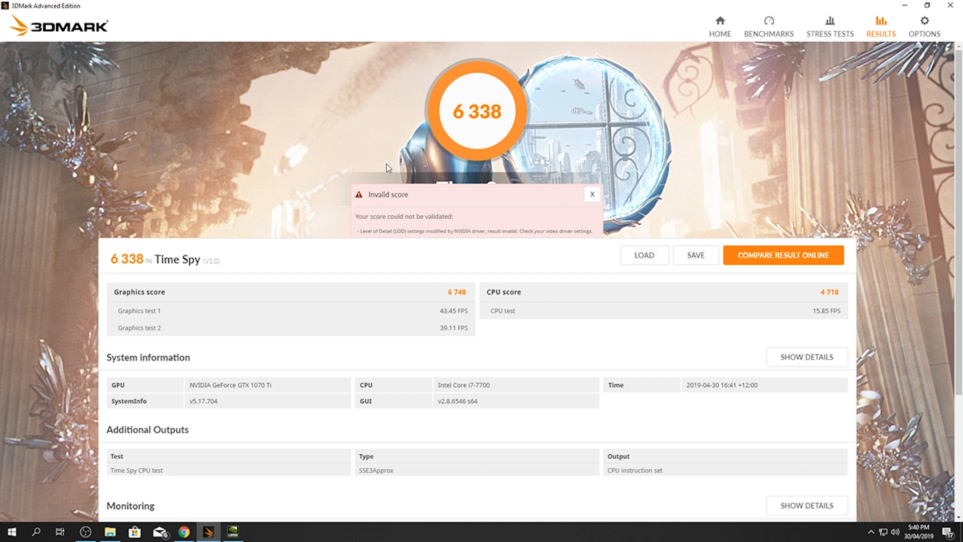
{"action": "mouse_move", "coordinate": [316, 161]}
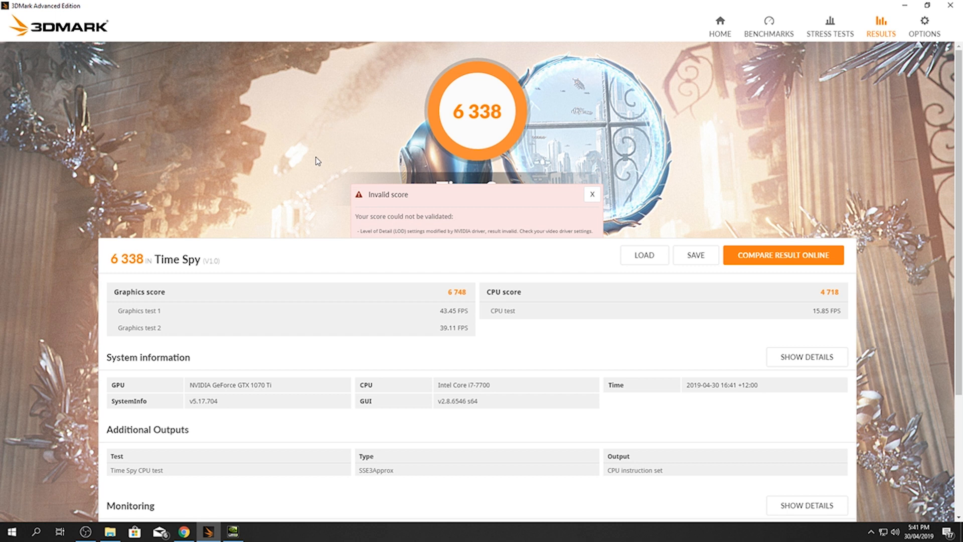
{"action": "mouse_move", "coordinate": [419, 114]}
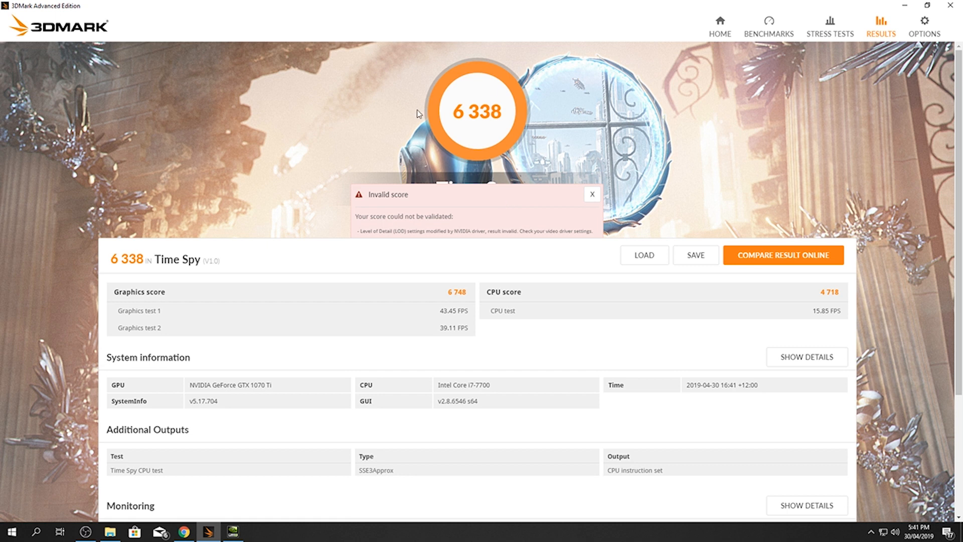
{"action": "mouse_move", "coordinate": [512, 120]}
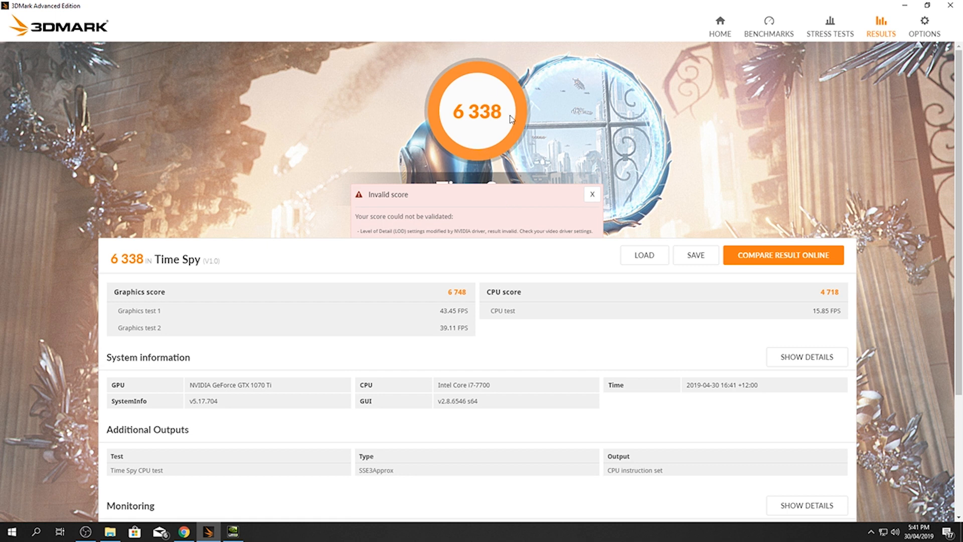
{"action": "mouse_move", "coordinate": [590, 136]}
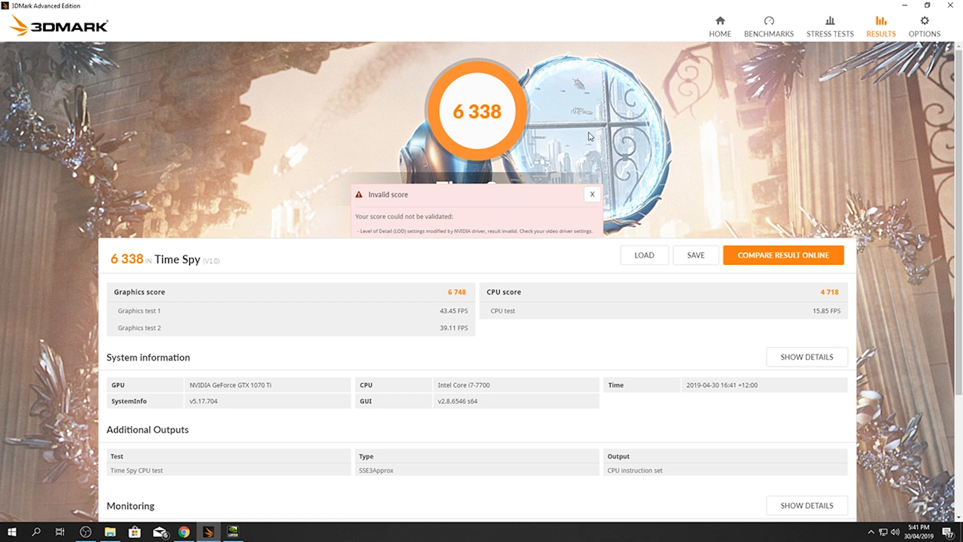
{"action": "mouse_move", "coordinate": [580, 146]}
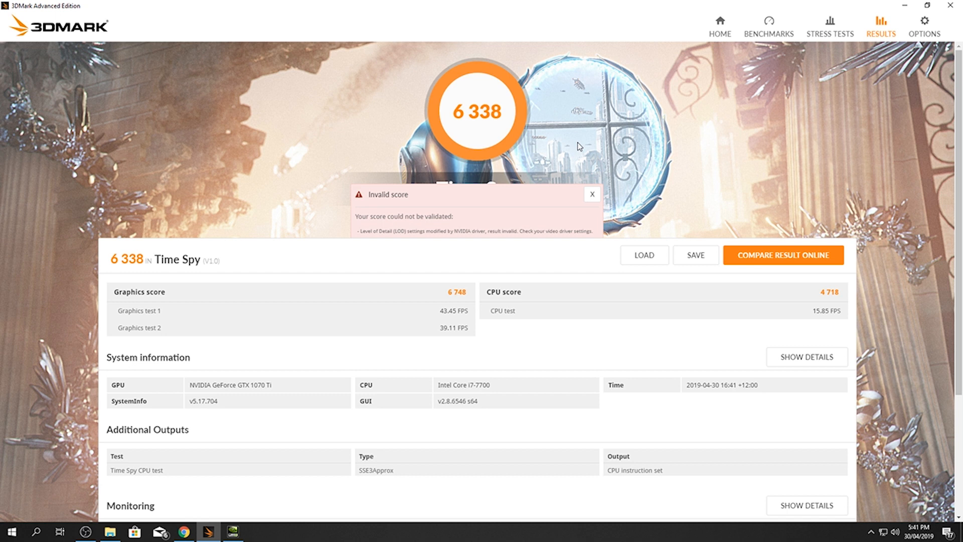
{"action": "mouse_move", "coordinate": [531, 167]}
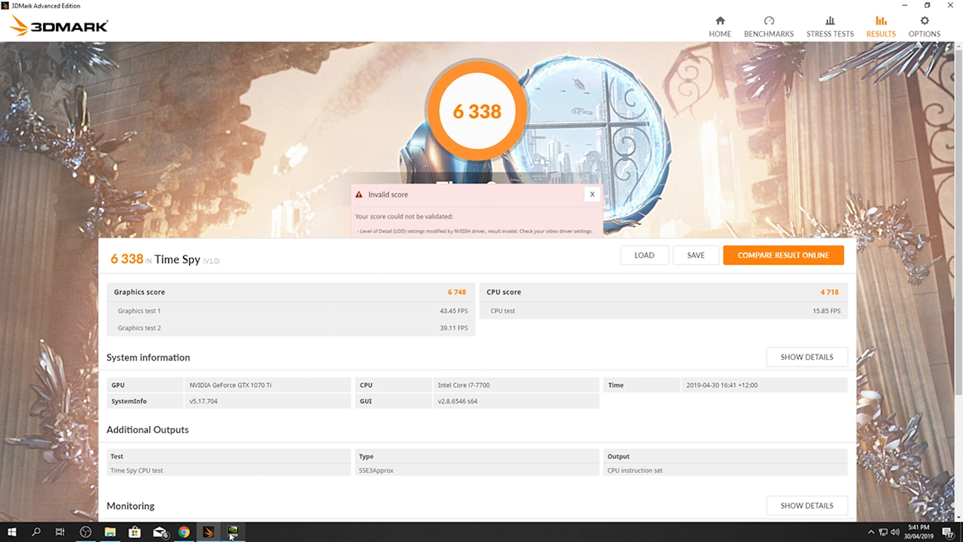
Open NVIDIA Control Panel's Adjust image settings with preview page over 3DMark.
{"action": "left_click", "coordinate": [231, 532]}
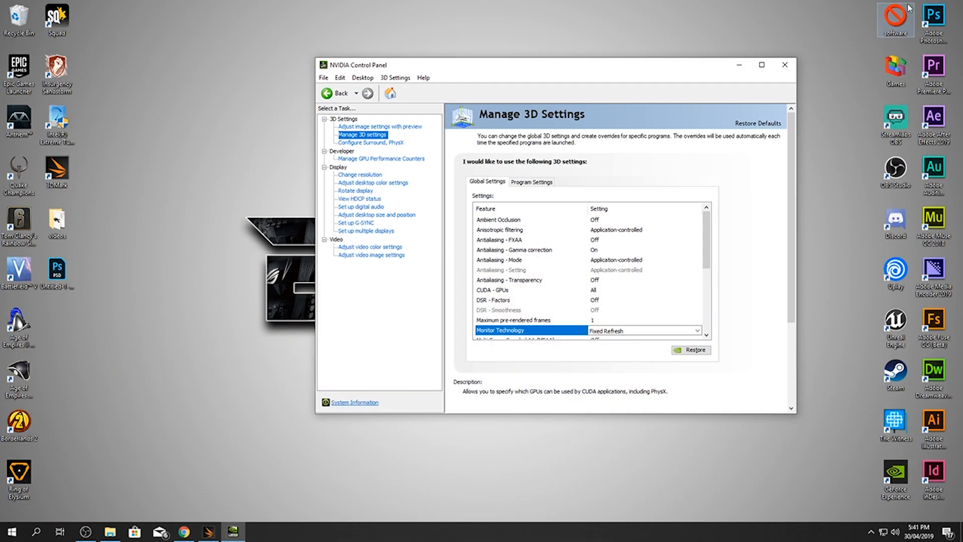
{"action": "right_click", "coordinate": [109, 191]}
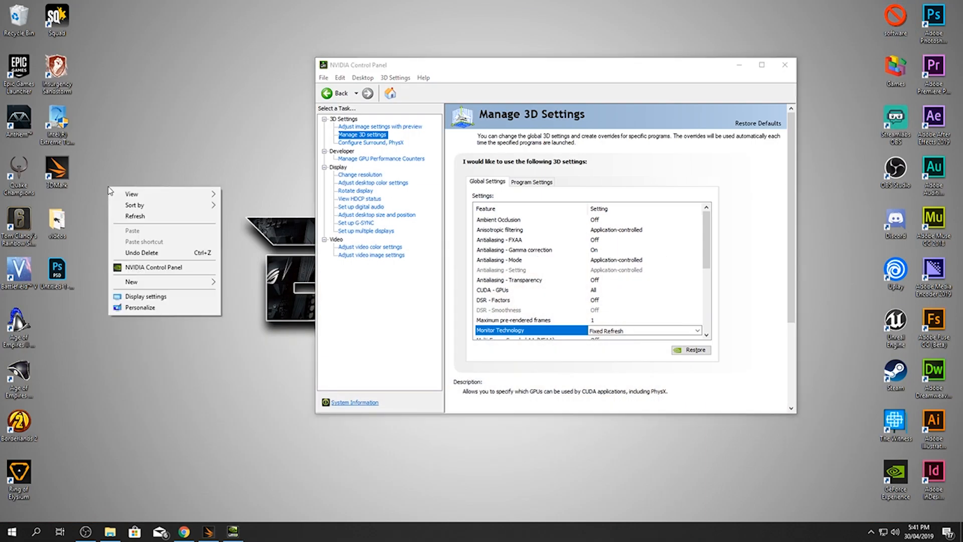
{"action": "mouse_move", "coordinate": [159, 267]}
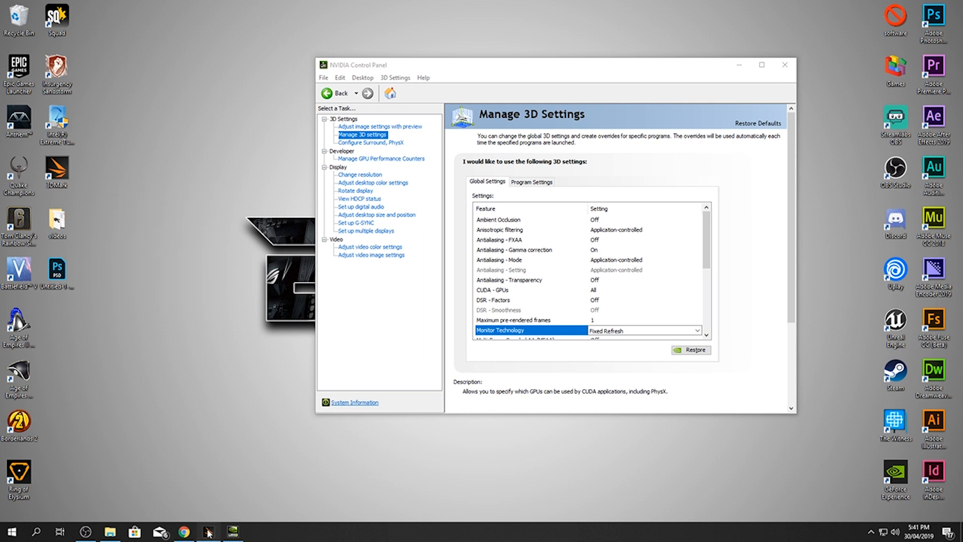
{"action": "left_click", "coordinate": [232, 532]}
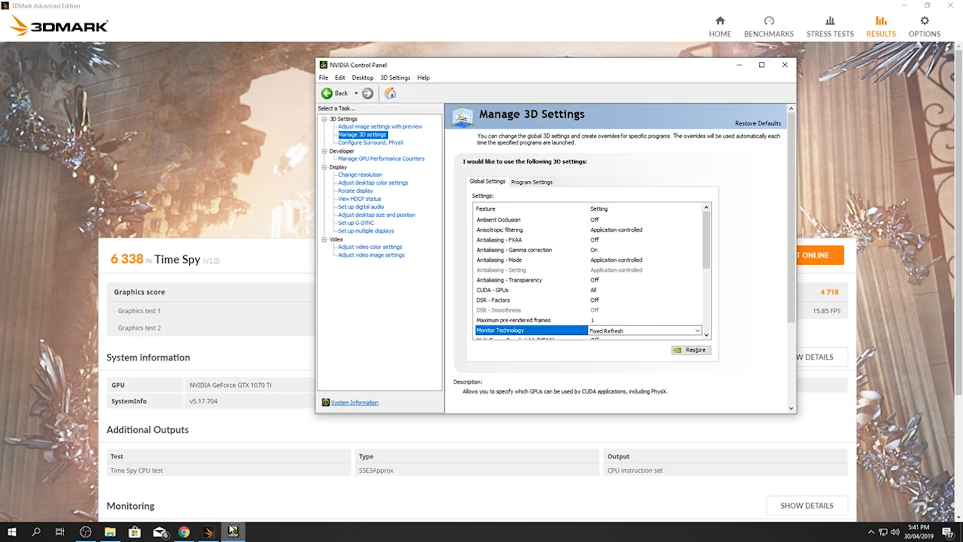
{"action": "left_click", "coordinate": [379, 126]}
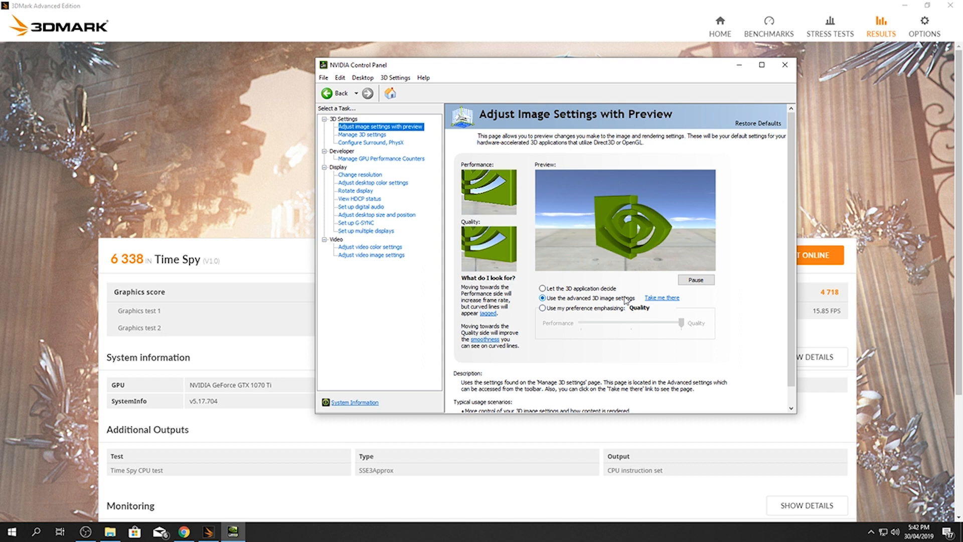
Switch between the image setting options, ending on 'Use the advanced 3D image settings'.
{"action": "left_click", "coordinate": [542, 308]}
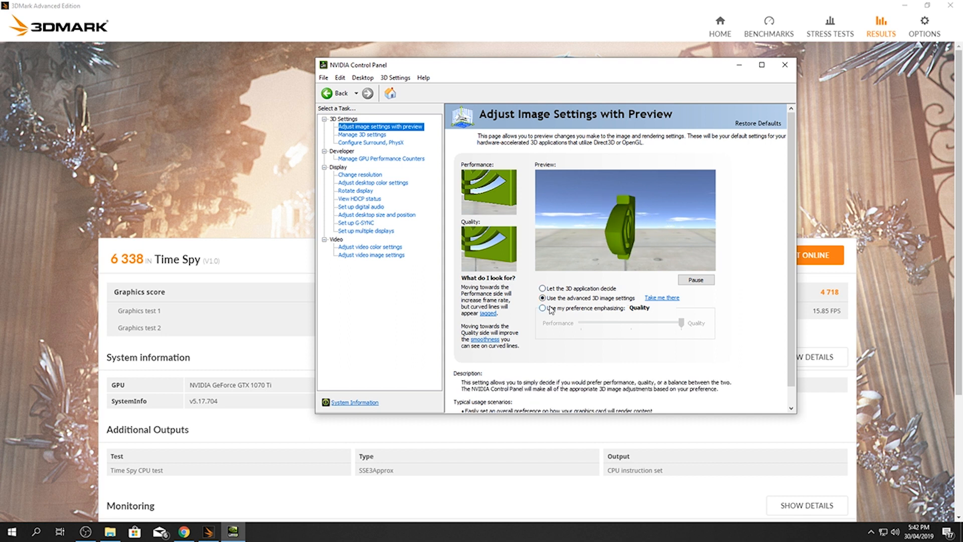
{"action": "left_click", "coordinate": [543, 297]}
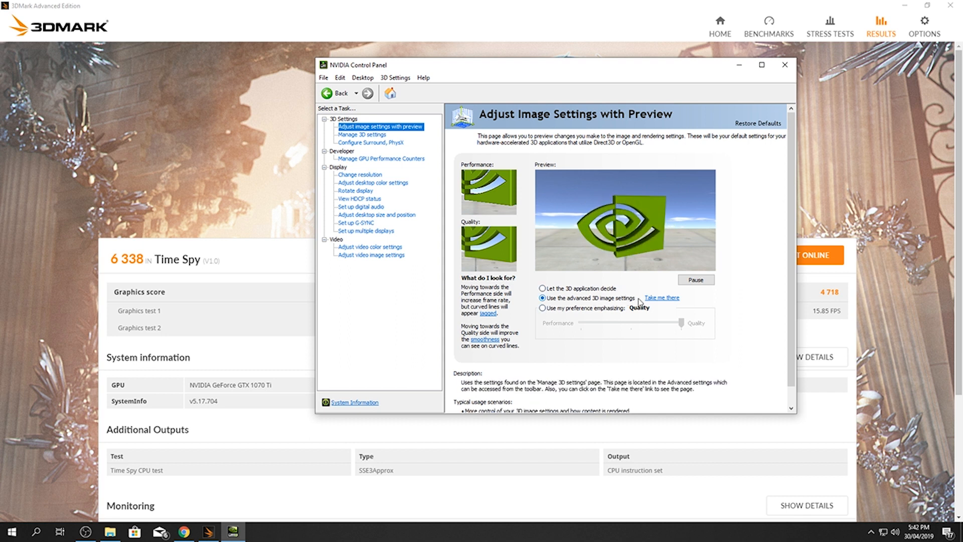
{"action": "left_click", "coordinate": [542, 307]}
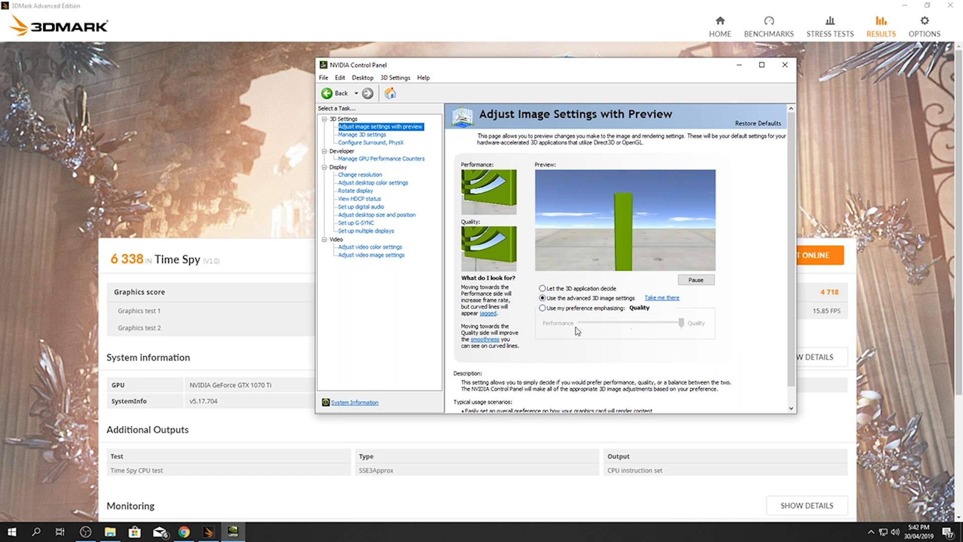
{"action": "left_click", "coordinate": [542, 298]}
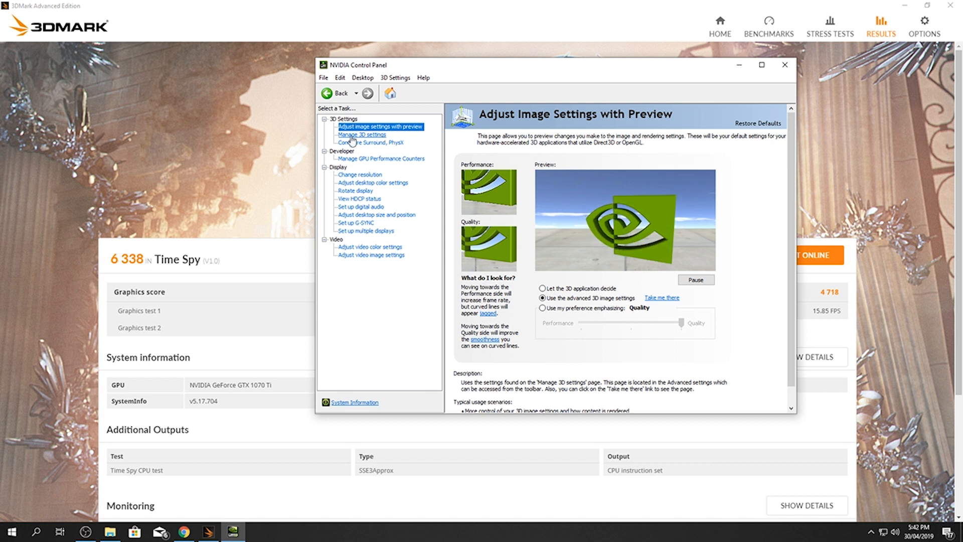
Open Manage 3D settings and scroll through the entire Global Settings list.
{"action": "left_click", "coordinate": [362, 134]}
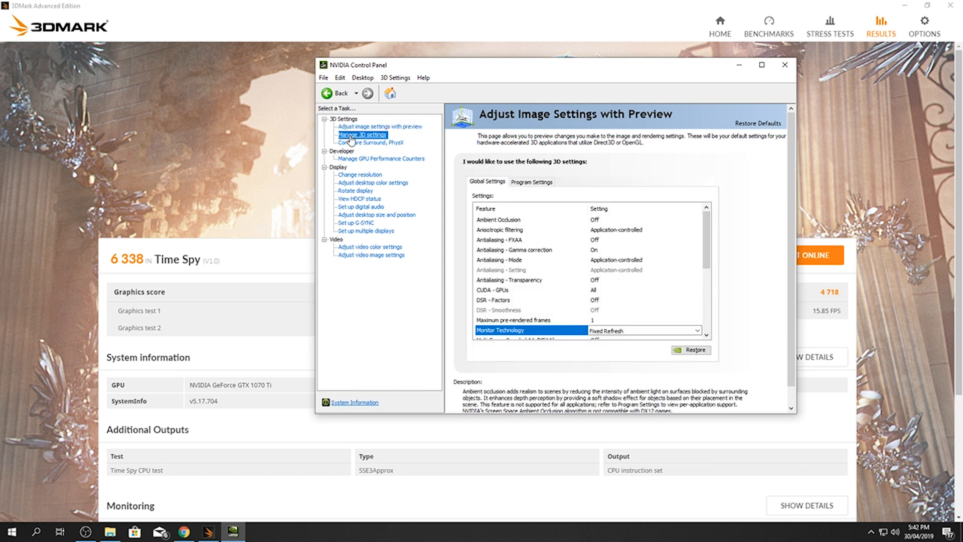
{"action": "left_click", "coordinate": [362, 135]}
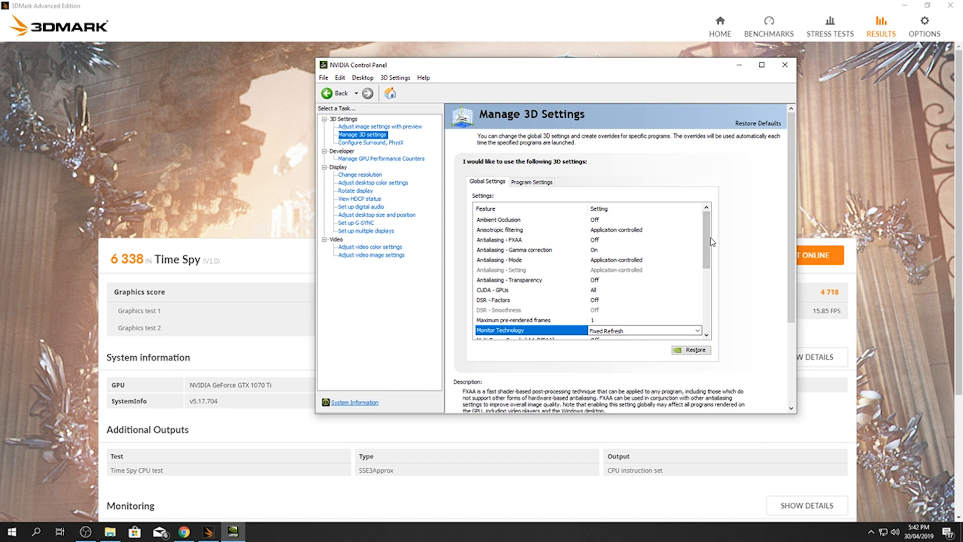
{"action": "scroll", "scroll_direction": "down", "scroll_amount": 3}
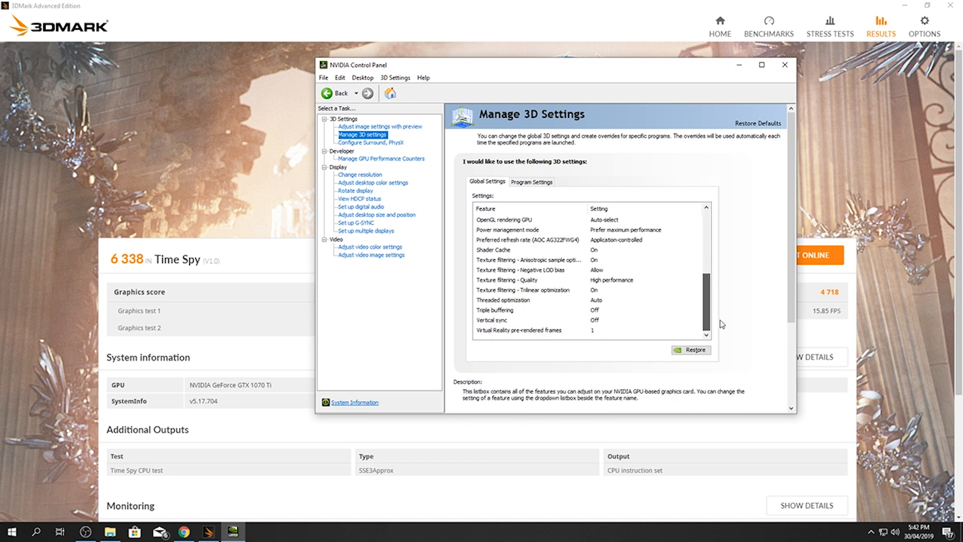
{"action": "scroll", "scroll_direction": "down", "scroll_amount": 3}
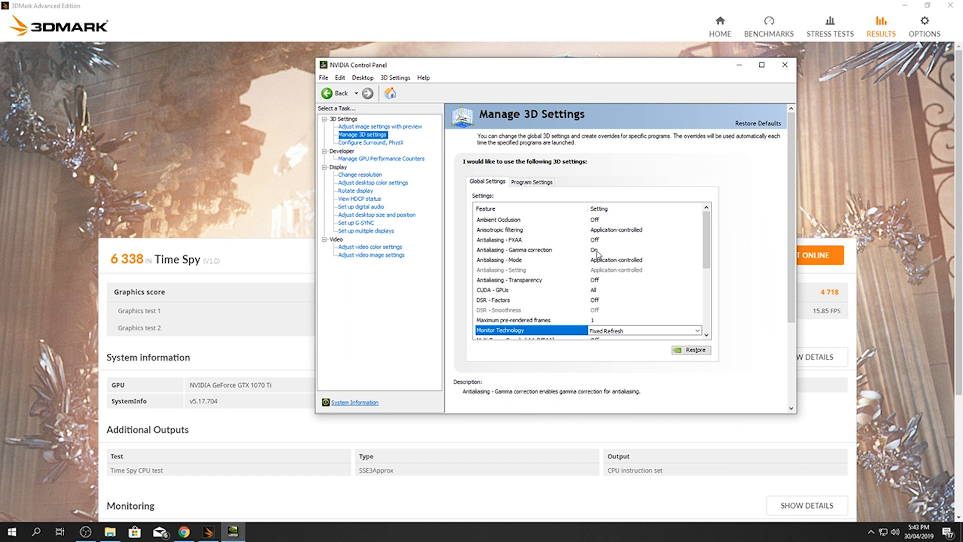
{"action": "mouse_move", "coordinate": [638, 267]}
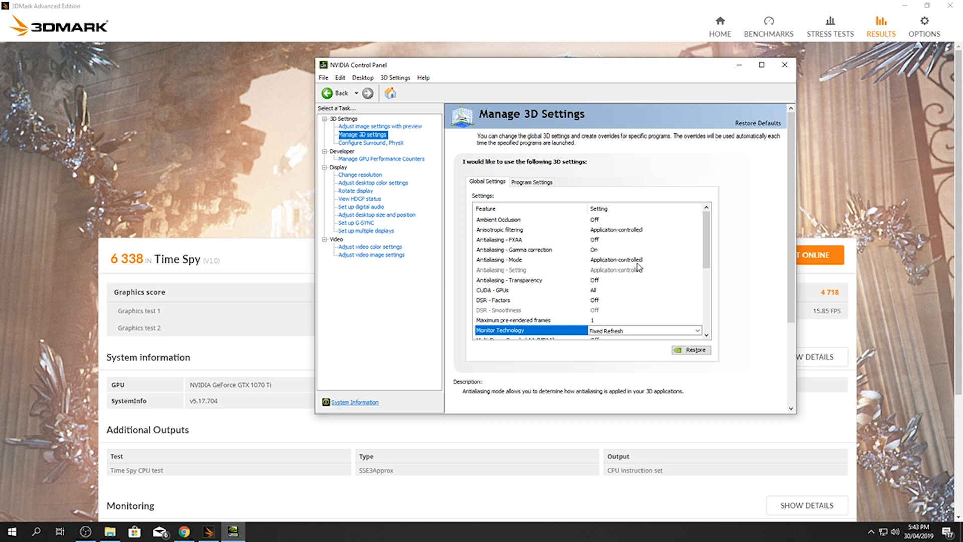
{"action": "mouse_move", "coordinate": [509, 284]}
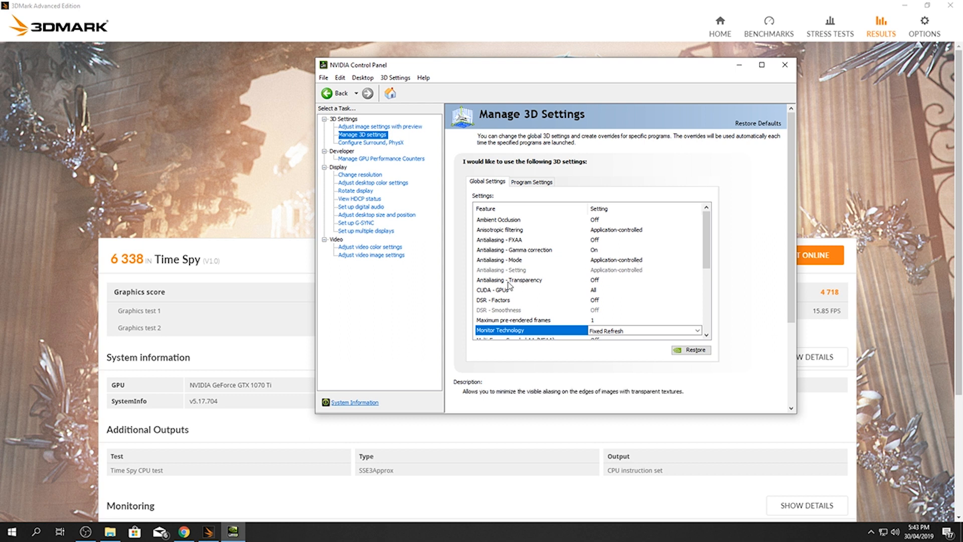
{"action": "mouse_move", "coordinate": [508, 295]}
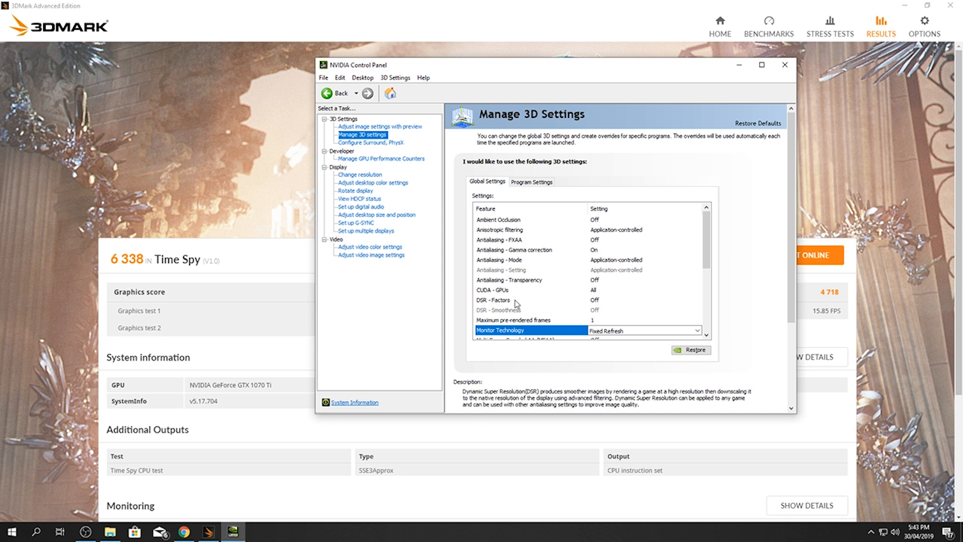
{"action": "scroll", "scroll_direction": "down", "scroll_amount": 3}
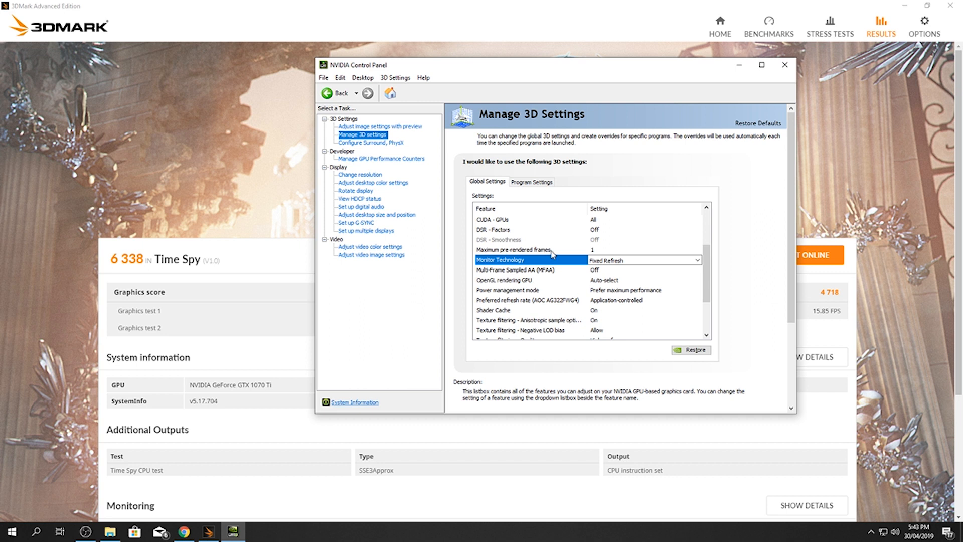
{"action": "mouse_move", "coordinate": [488, 268]}
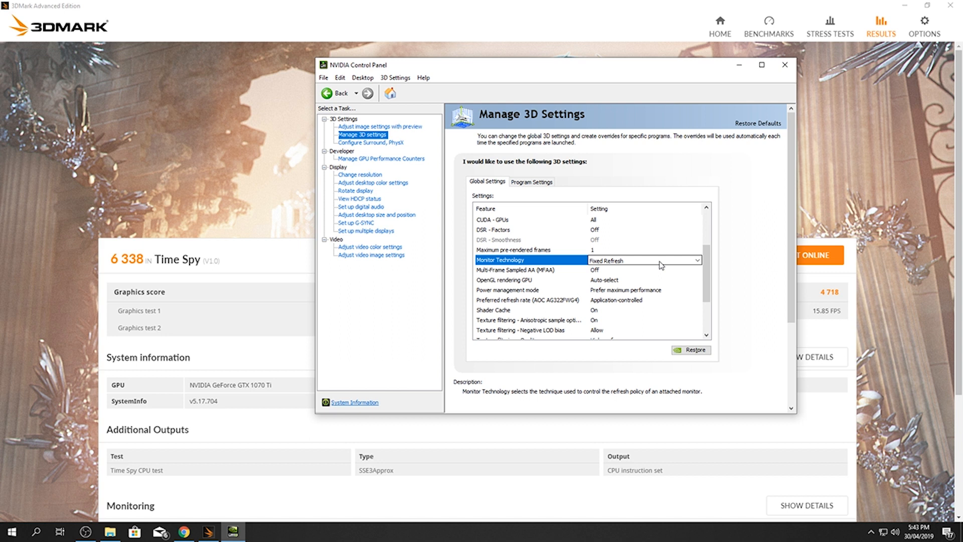
Set the global Monitor Technology dropdown to Fixed Refresh.
{"action": "left_click", "coordinate": [697, 260]}
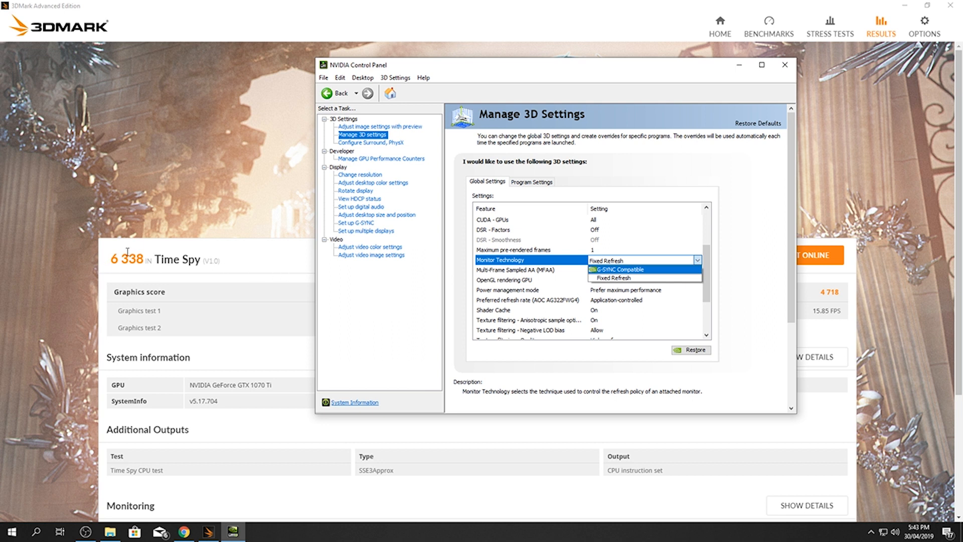
{"action": "mouse_move", "coordinate": [164, 279]}
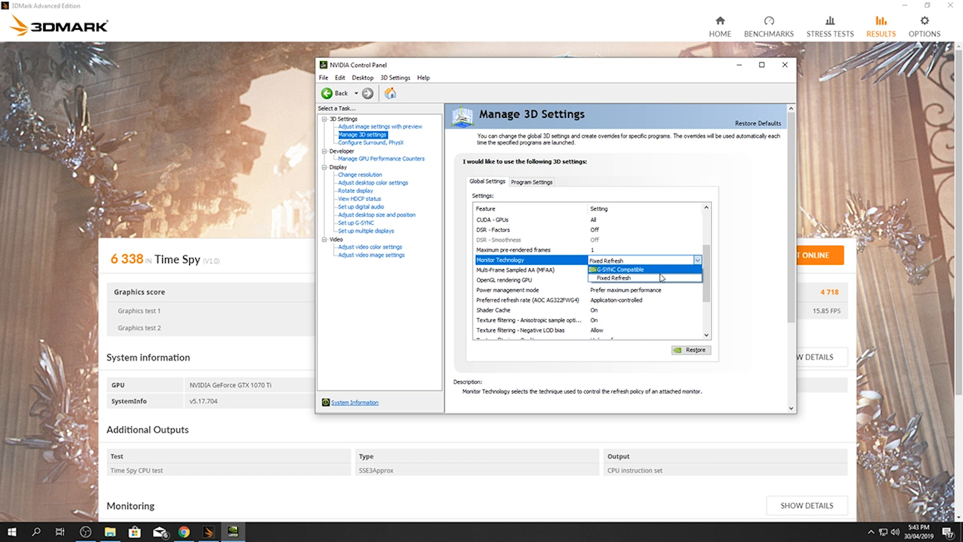
{"action": "left_click", "coordinate": [612, 277]}
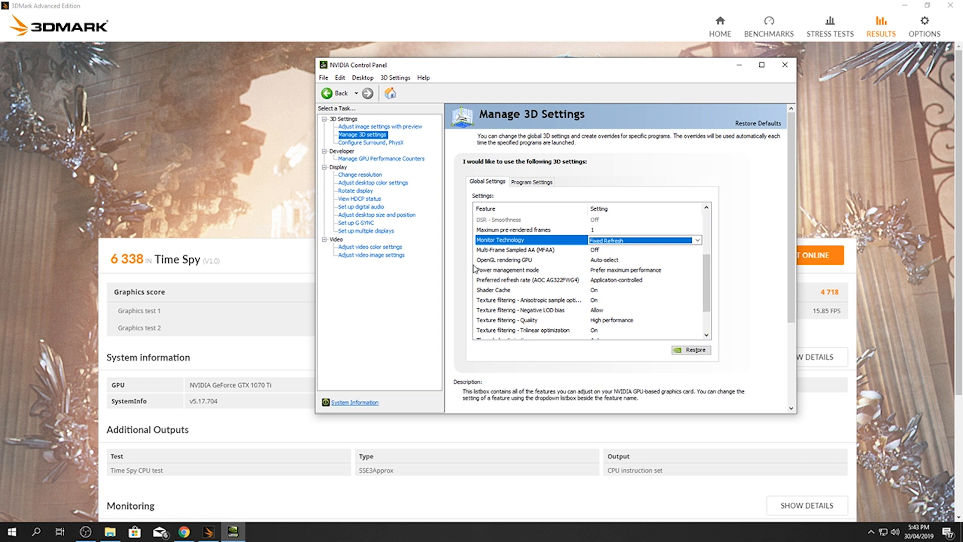
{"action": "mouse_move", "coordinate": [618, 260]}
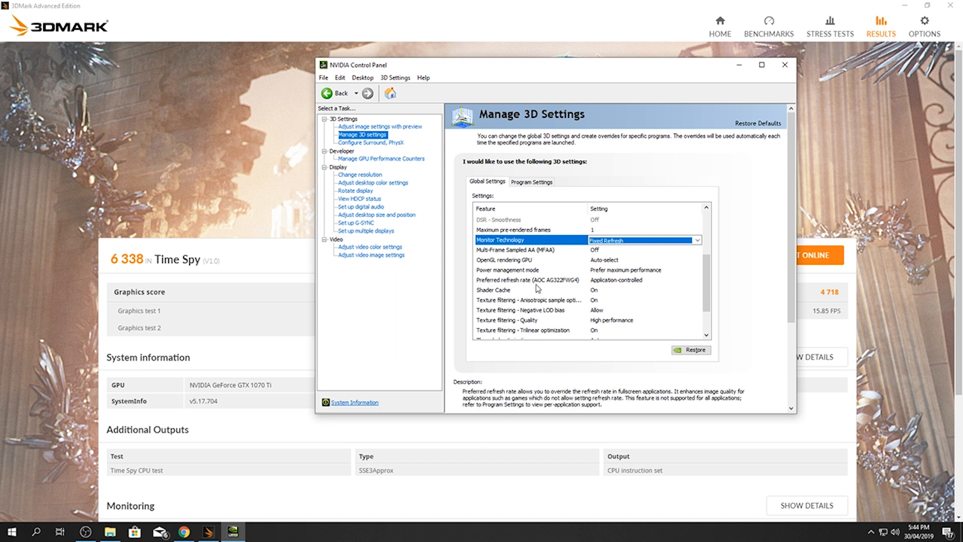
{"action": "mouse_move", "coordinate": [636, 287]}
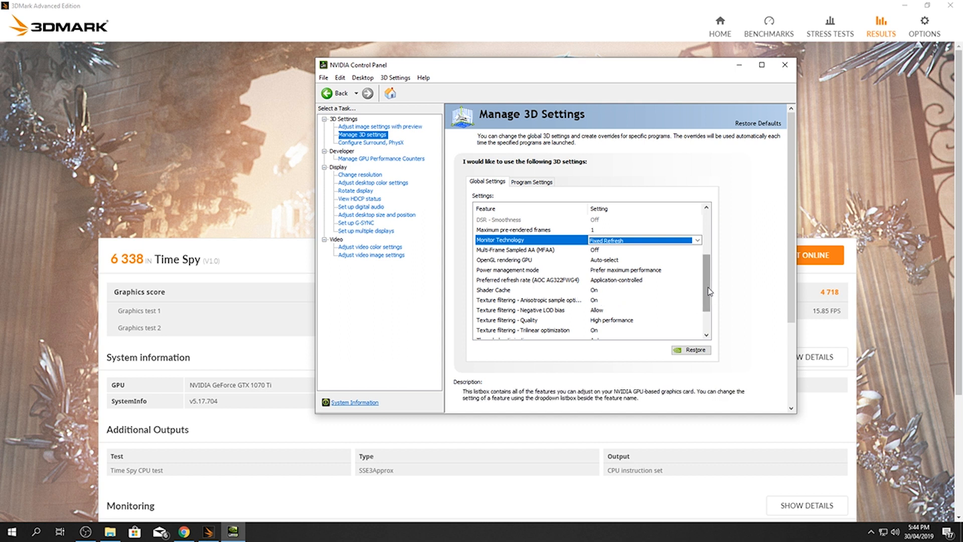
{"action": "scroll", "scroll_direction": "down", "scroll_amount": 3}
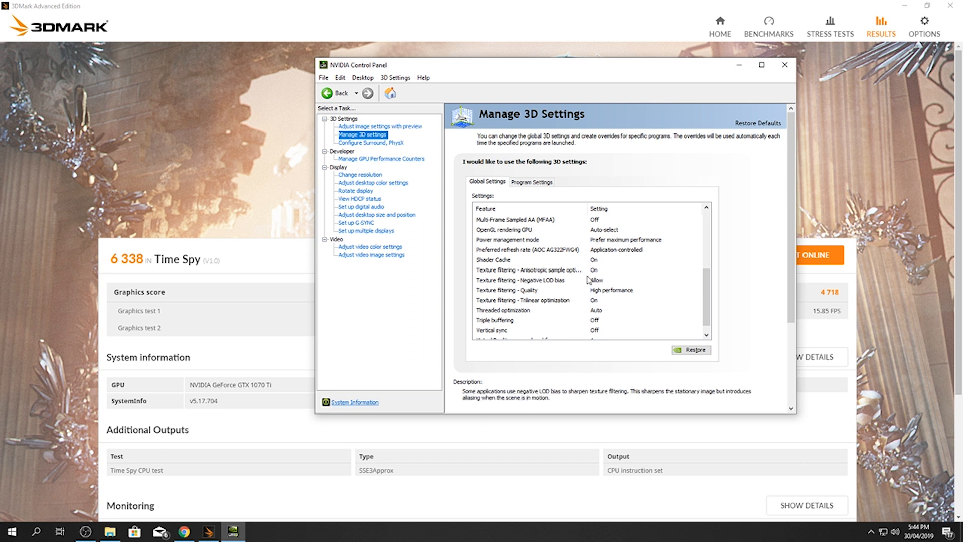
{"action": "mouse_move", "coordinate": [570, 287]}
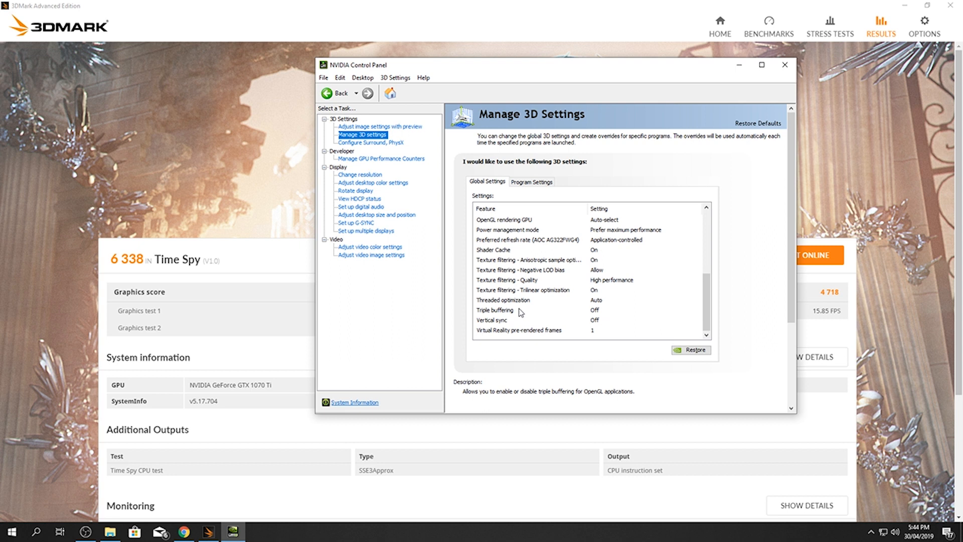
{"action": "mouse_move", "coordinate": [588, 305]}
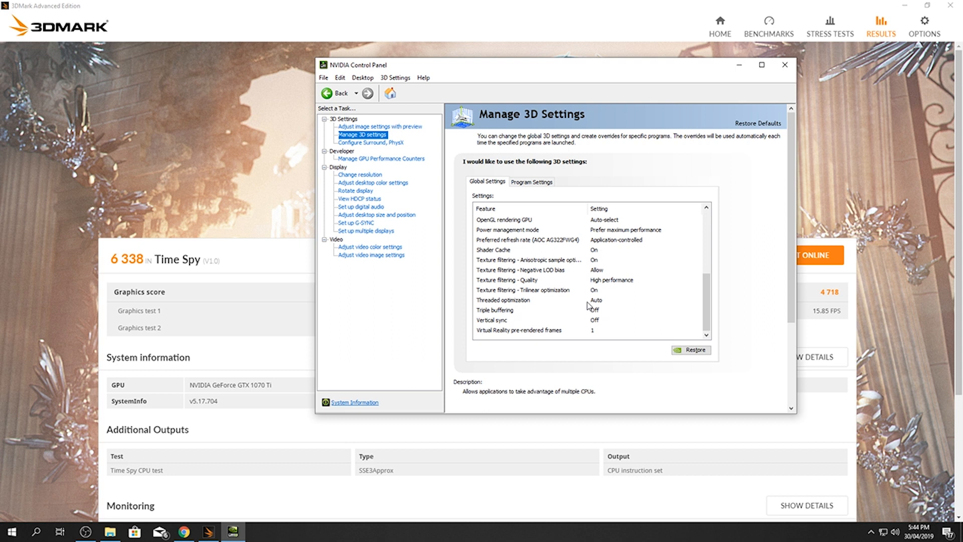
{"action": "mouse_move", "coordinate": [609, 324]}
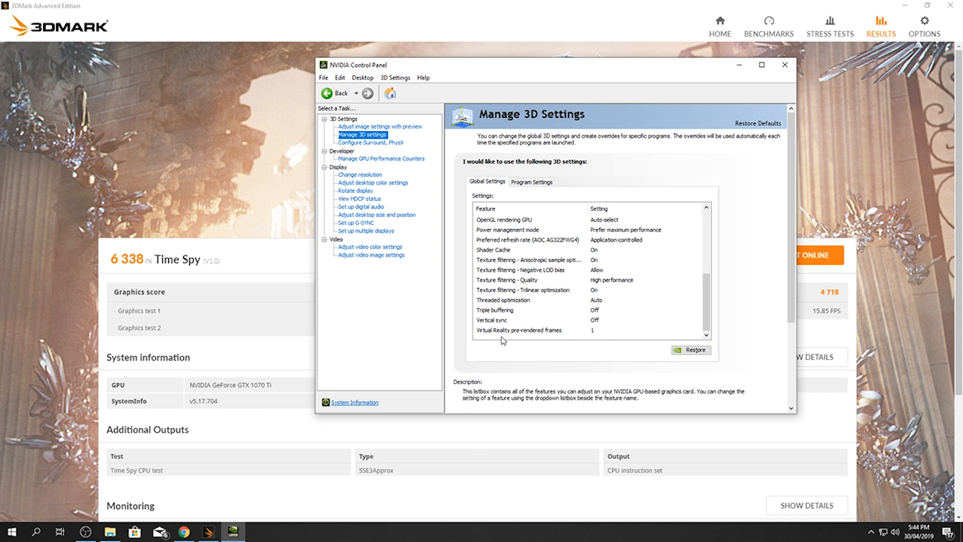
{"action": "mouse_move", "coordinate": [602, 348]}
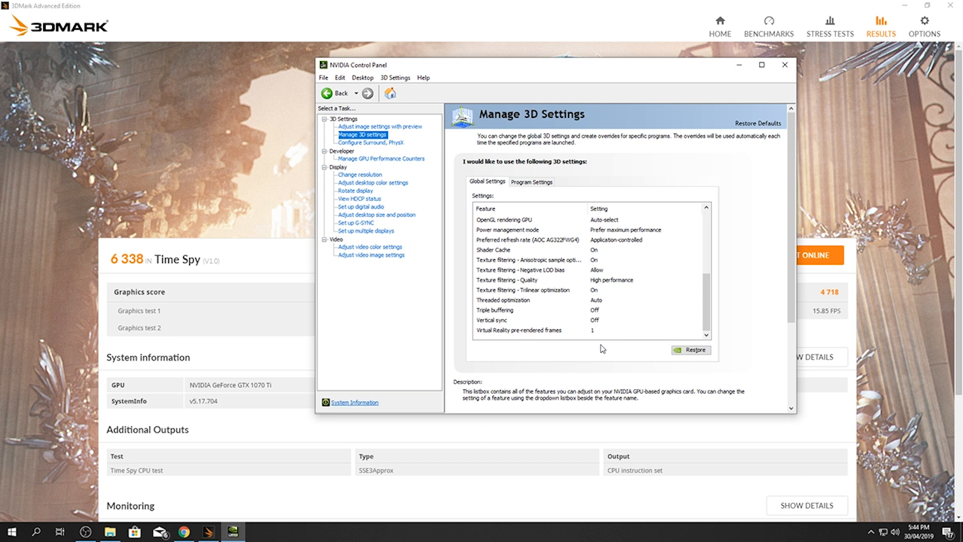
{"action": "mouse_move", "coordinate": [723, 410]}
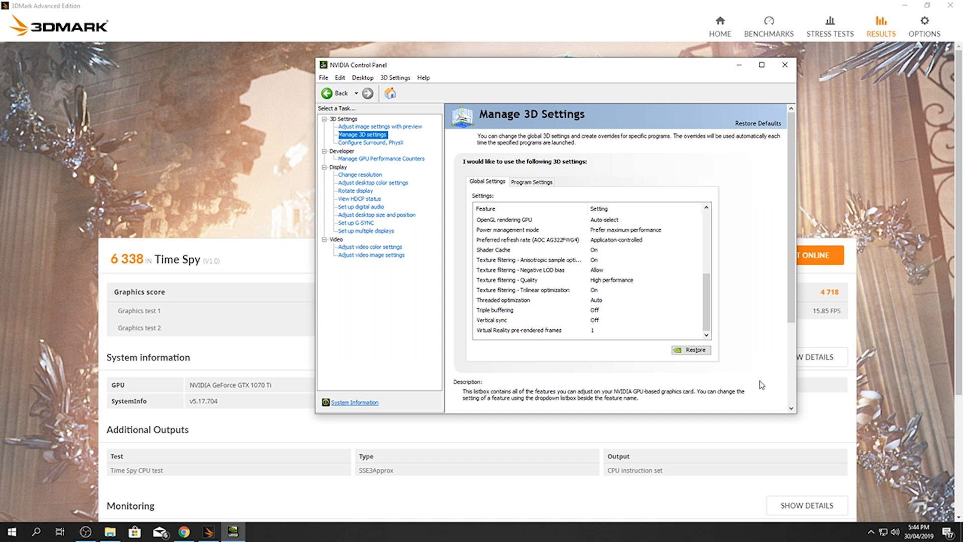
{"action": "mouse_move", "coordinate": [759, 304]}
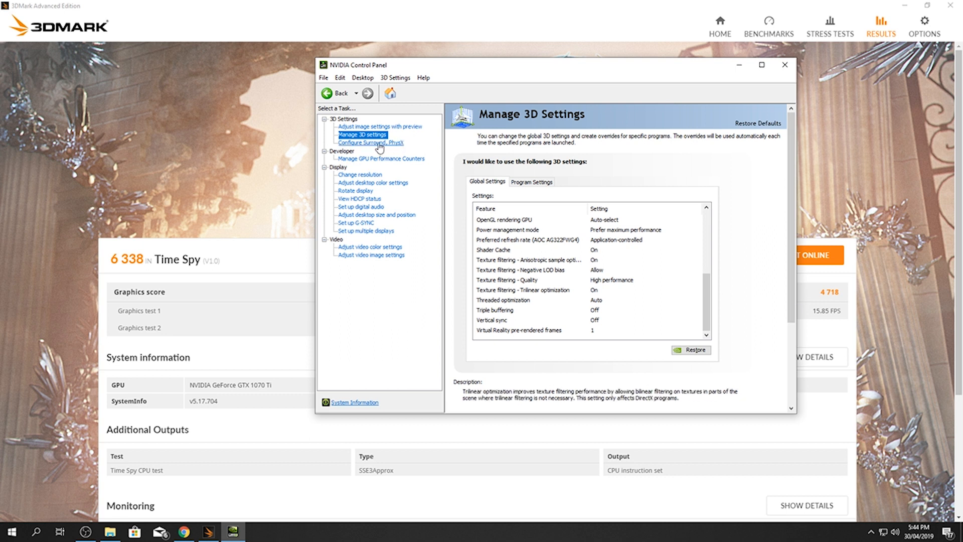
Assign the PhysX processor to GeForce GTX 1070 Ti and apply.
{"action": "left_click", "coordinate": [371, 143]}
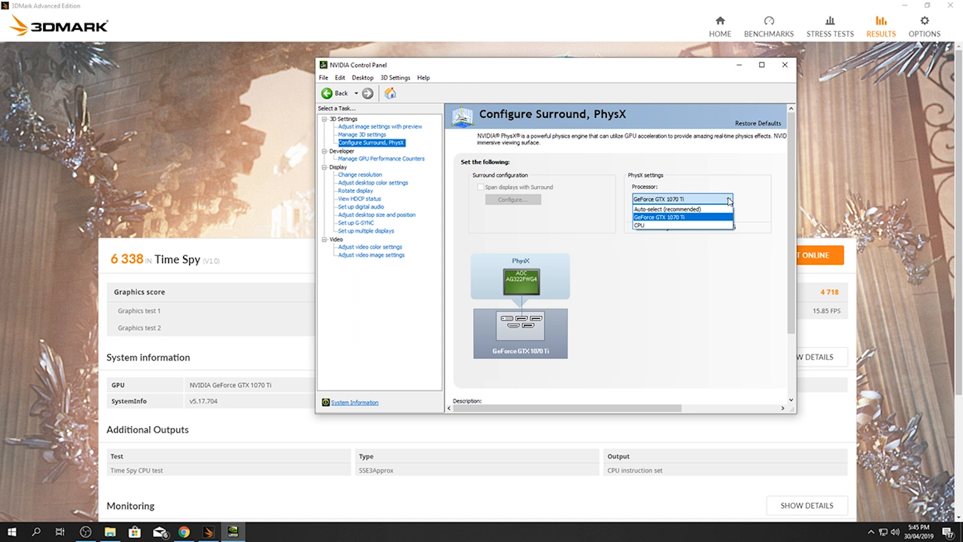
{"action": "left_click", "coordinate": [681, 217]}
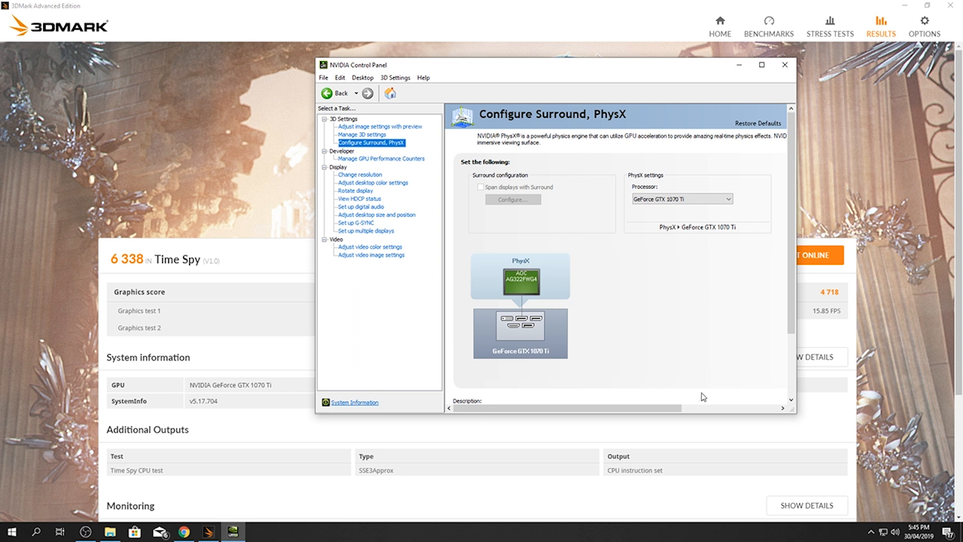
{"action": "mouse_move", "coordinate": [652, 298]}
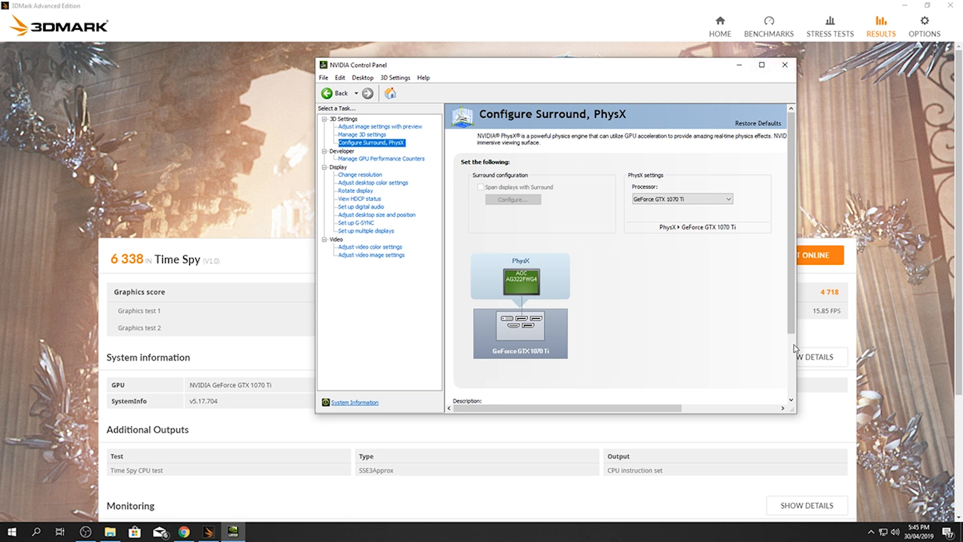
{"action": "left_click", "coordinate": [785, 65]}
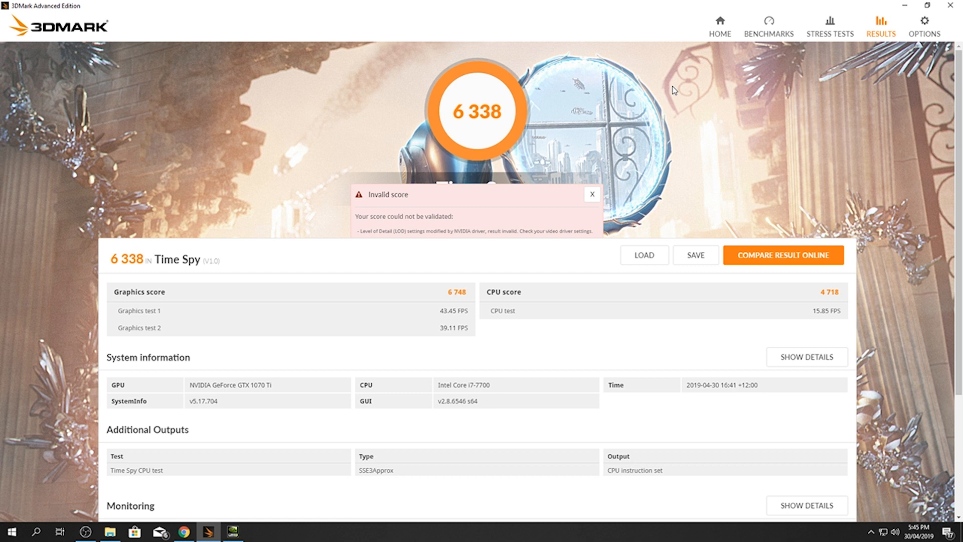
{"action": "mouse_move", "coordinate": [803, 151]}
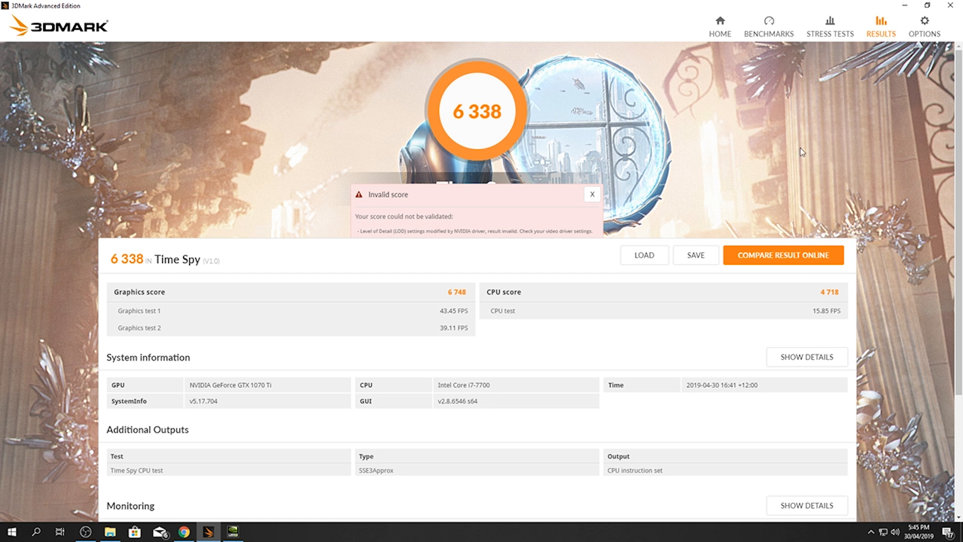
Rerun Time Spy from BENCHMARKS, getting a valid 6 411 score.
{"action": "left_click", "coordinate": [769, 25]}
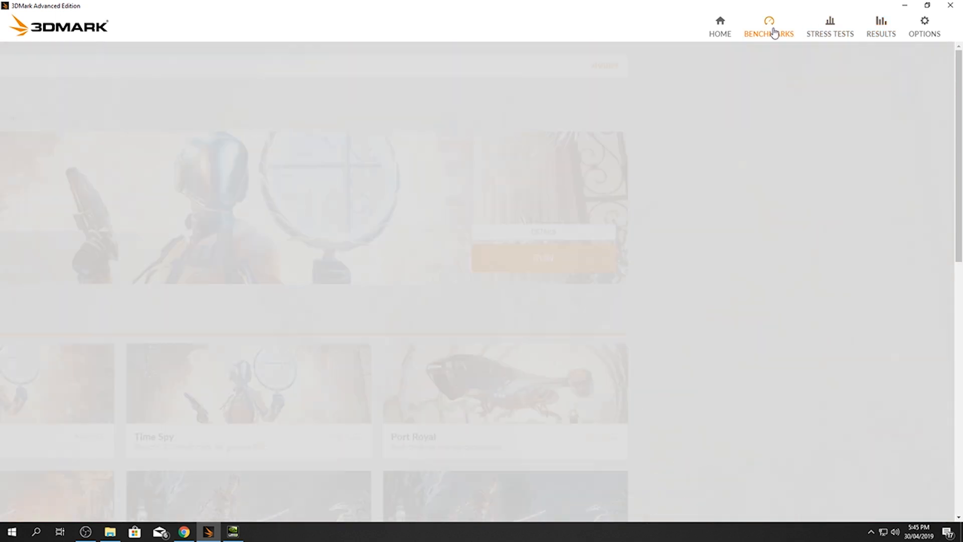
{"action": "left_click", "coordinate": [769, 25]}
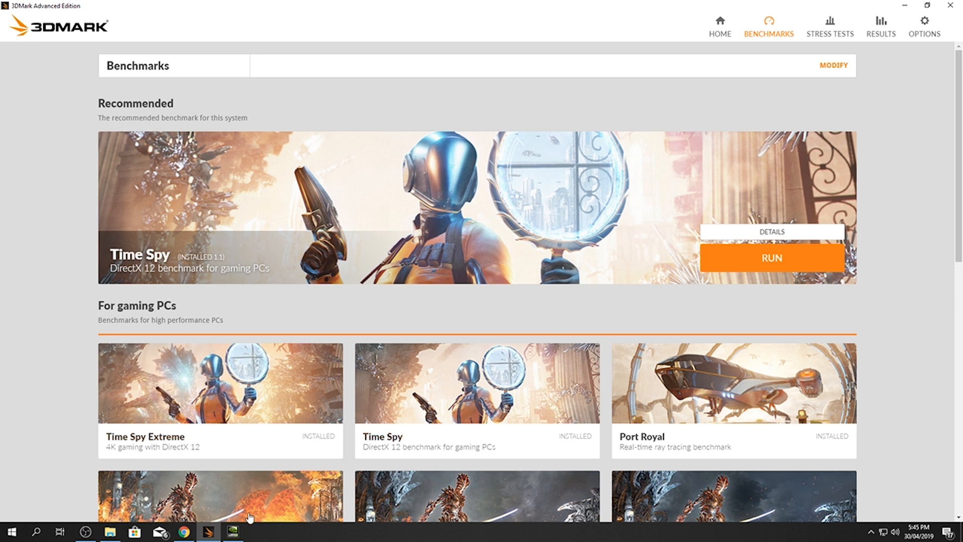
{"action": "left_click", "coordinate": [771, 257]}
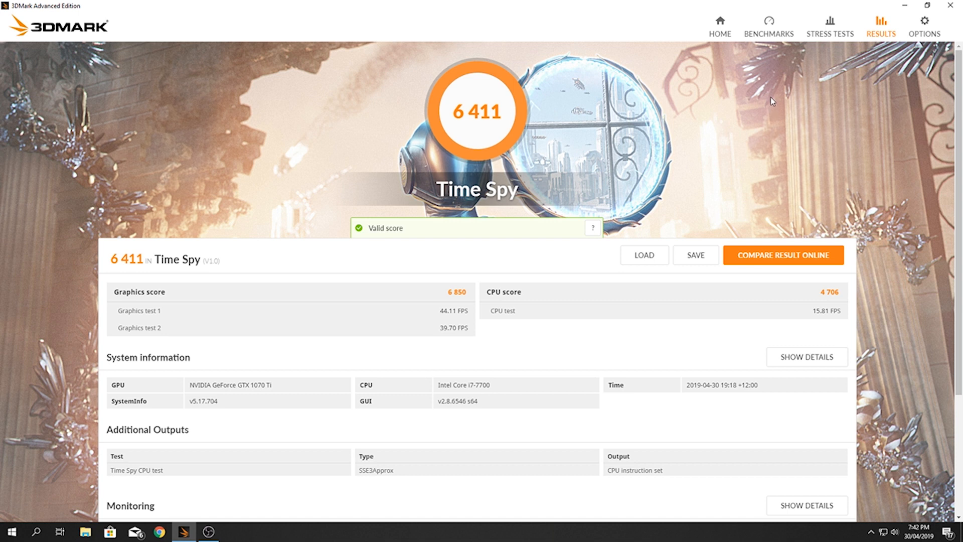
{"action": "mouse_move", "coordinate": [540, 129]}
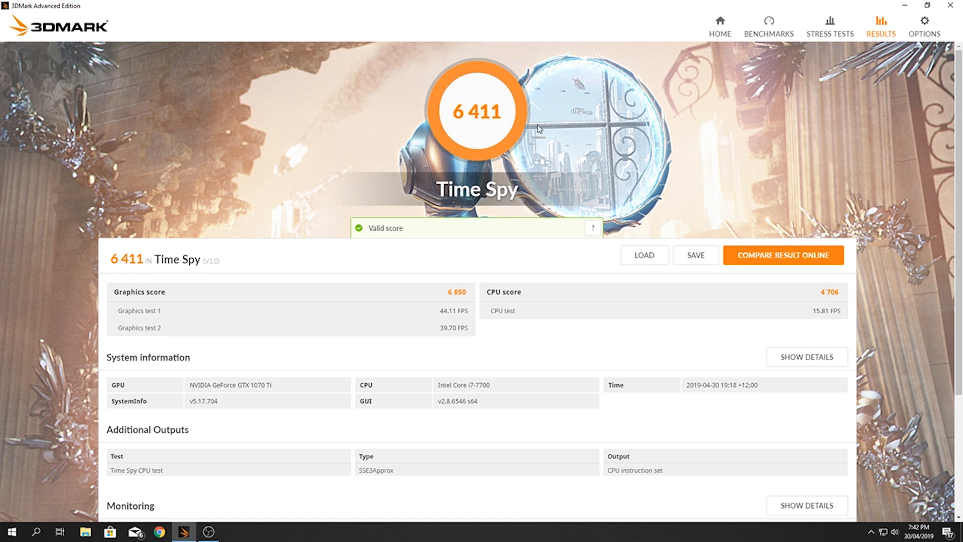
{"action": "mouse_move", "coordinate": [607, 191]}
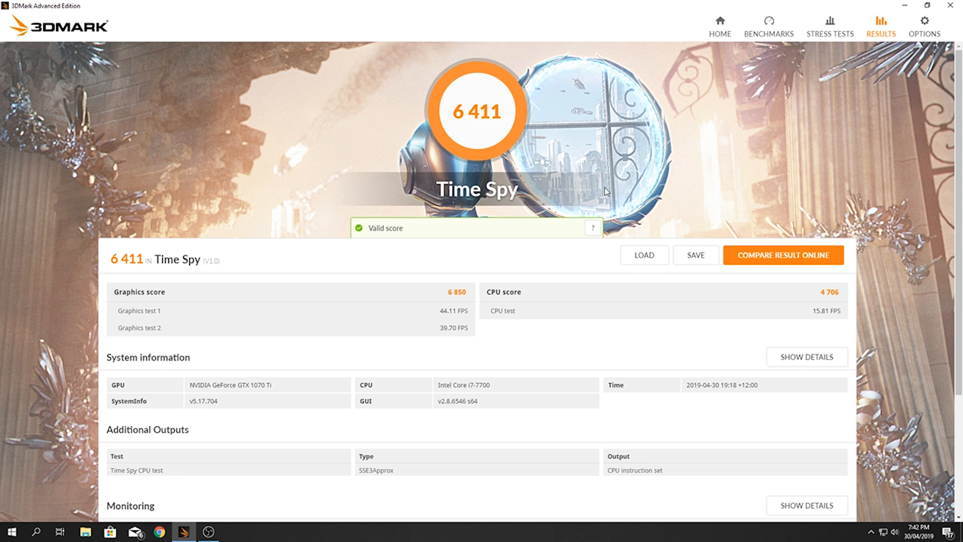
{"action": "mouse_move", "coordinate": [452, 269]}
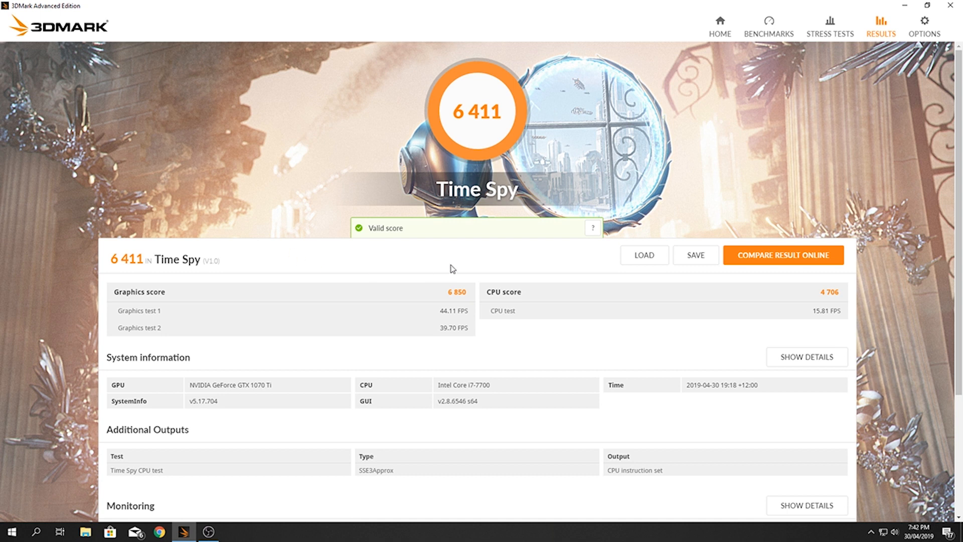